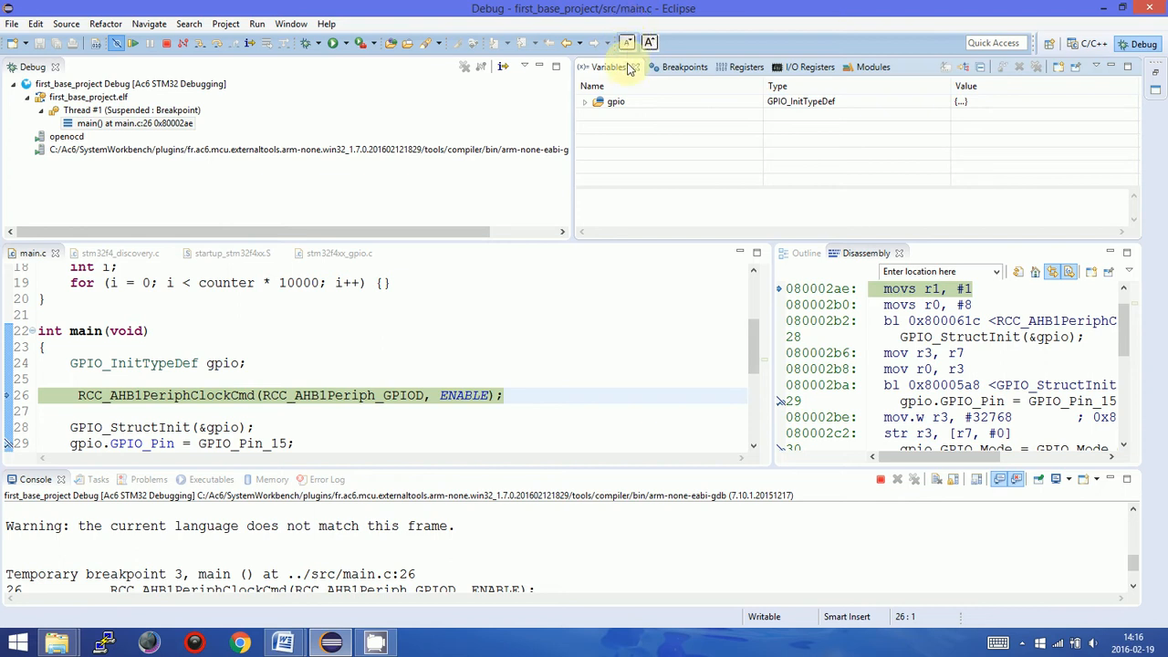
mouse_move(630, 66)
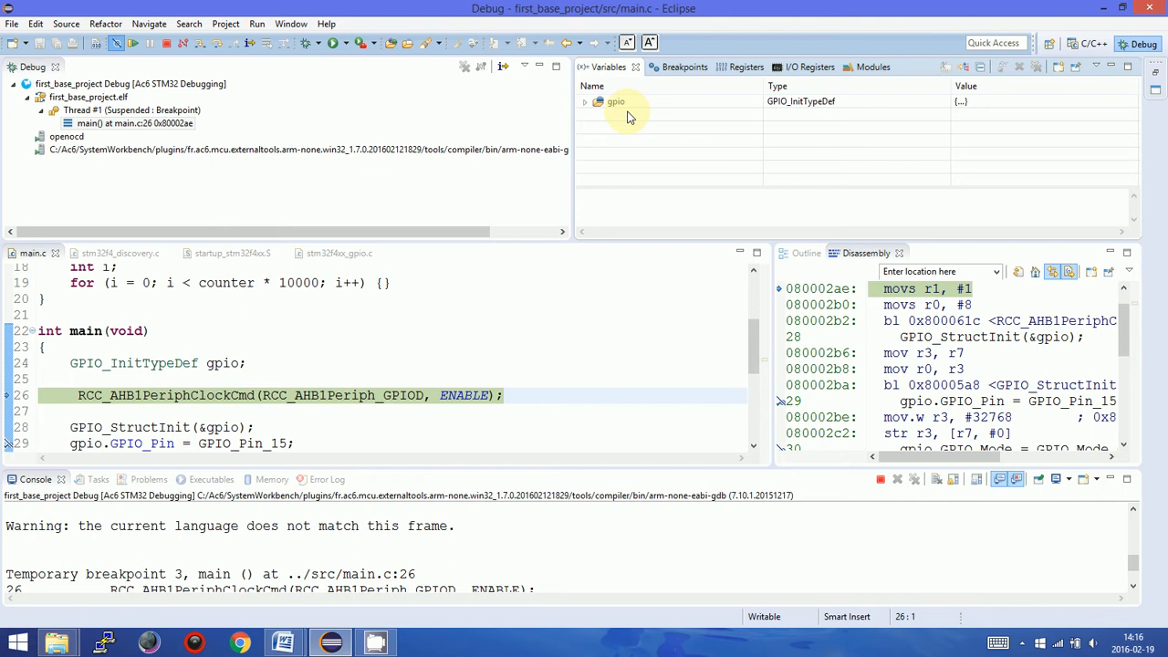
mouse_move(627, 144)
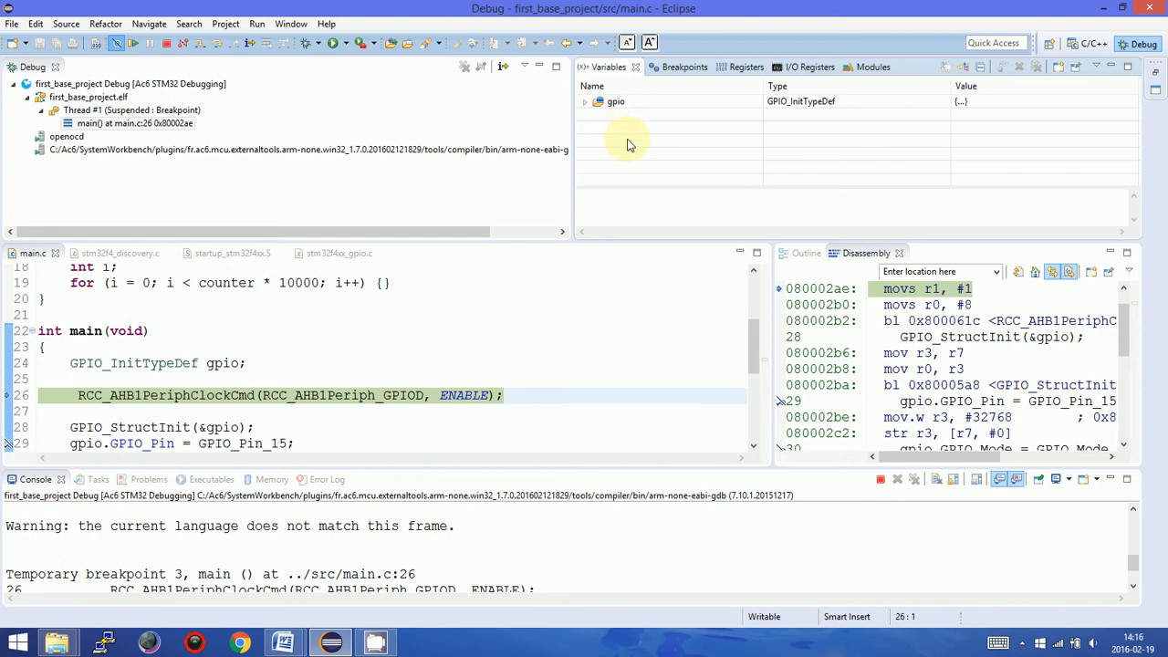
mouse_move(1074, 52)
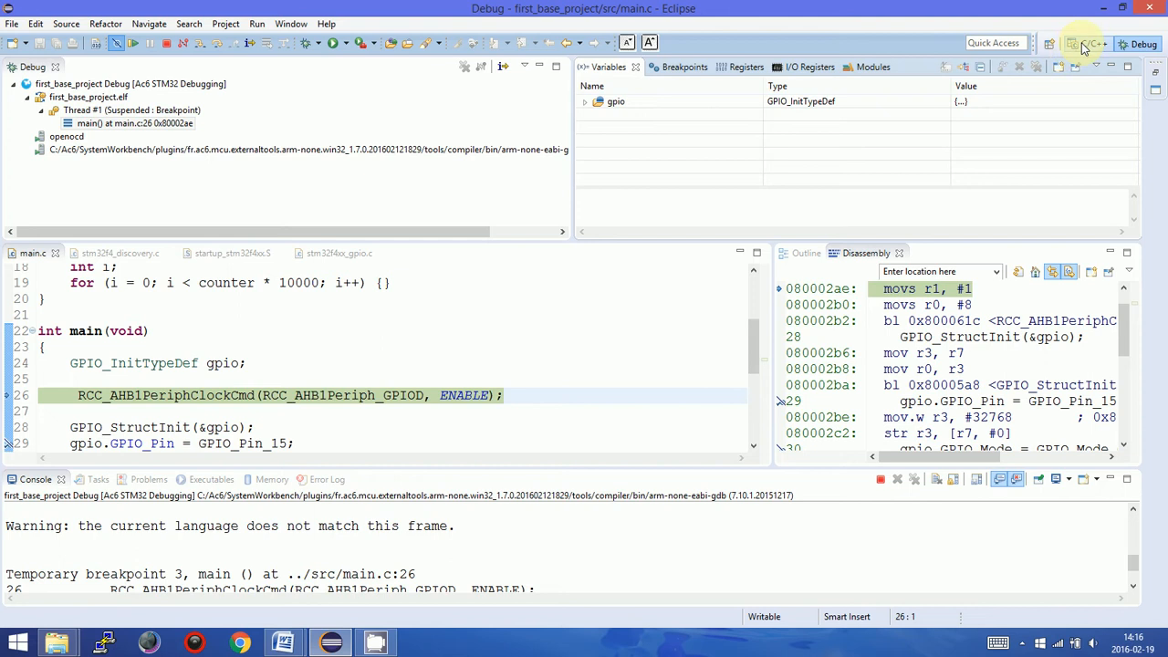
Switch to the C/C++ perspective and back to Debug, then select the suspended main() frame.
click(1088, 43)
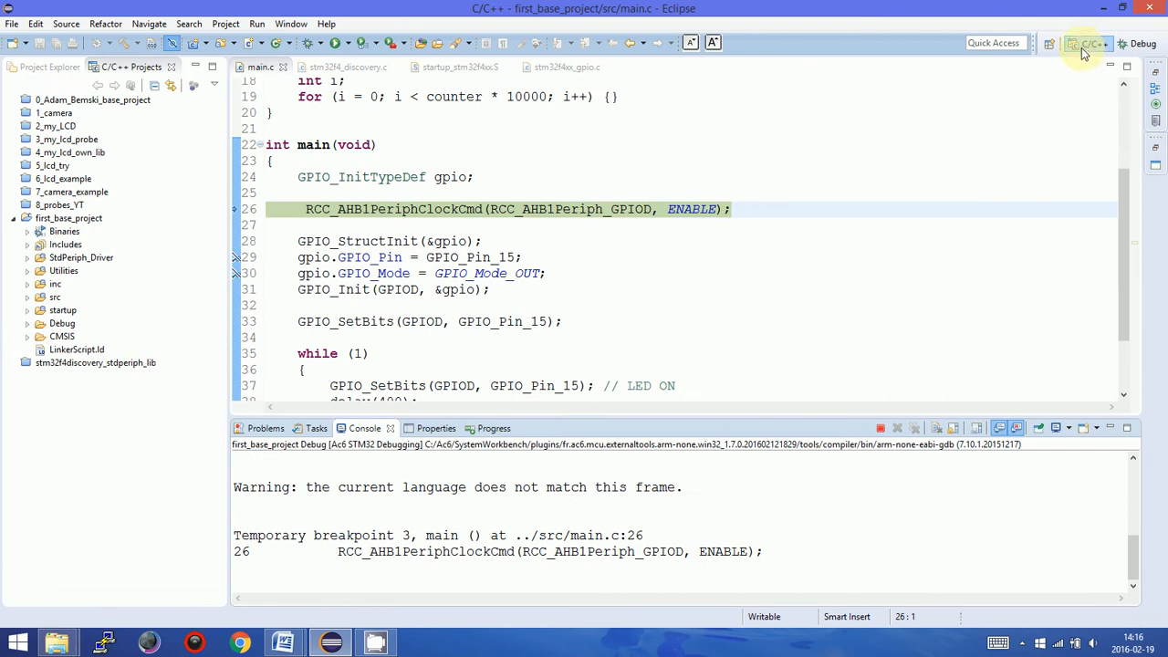
mouse_move(1088, 44)
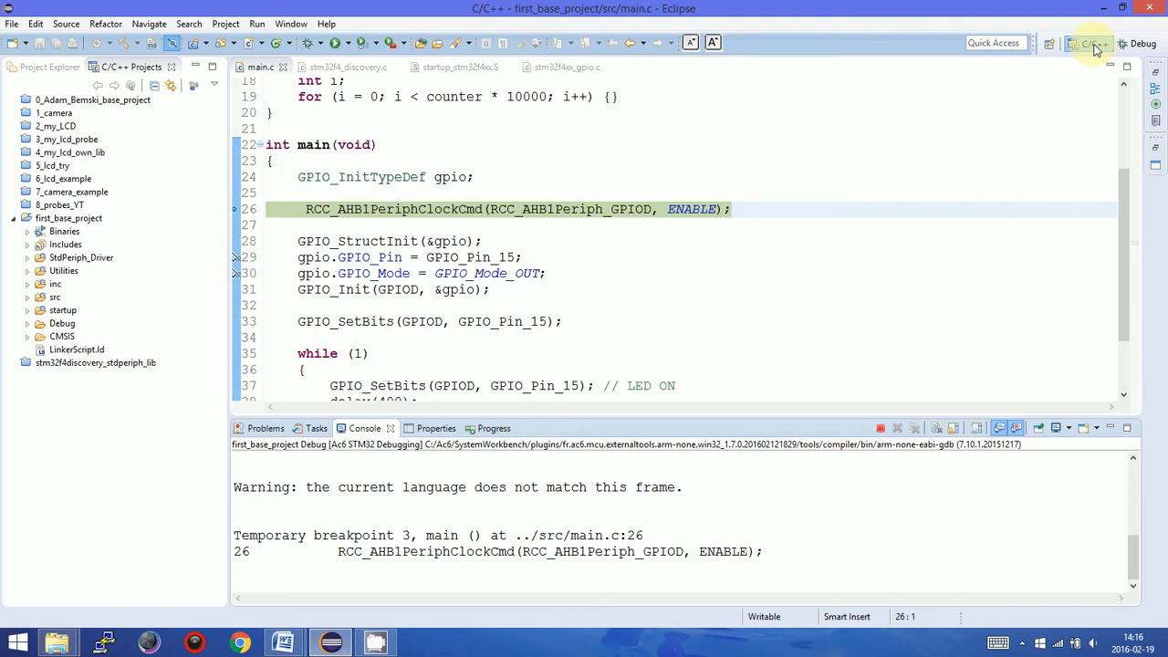
click(1142, 42)
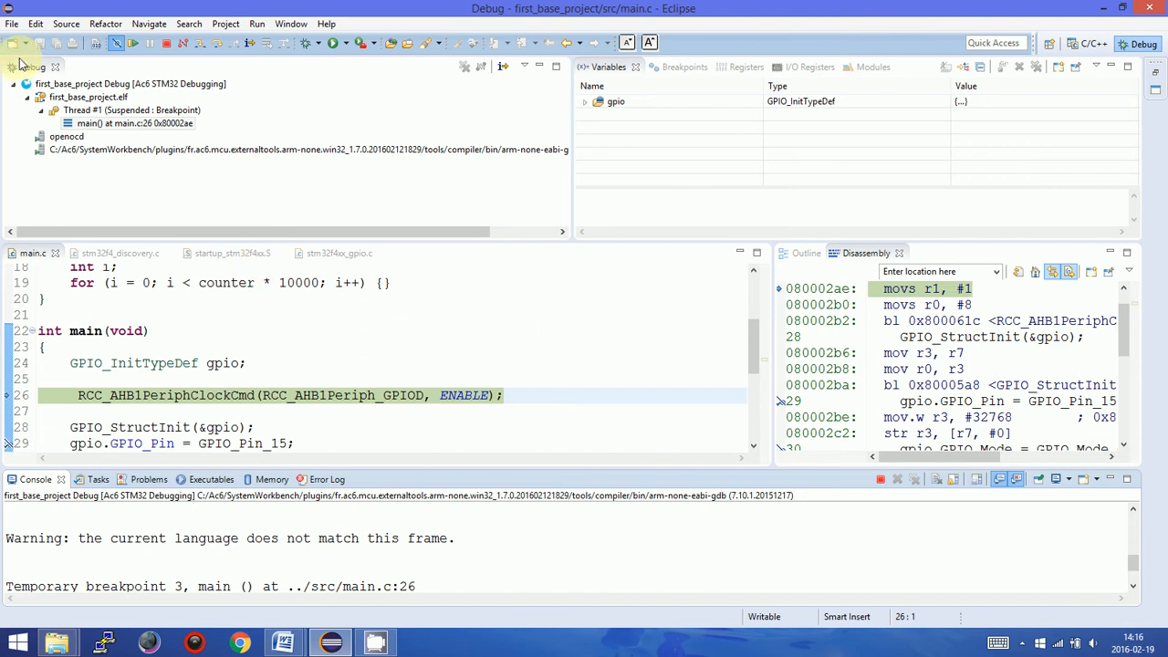
mouse_move(950, 244)
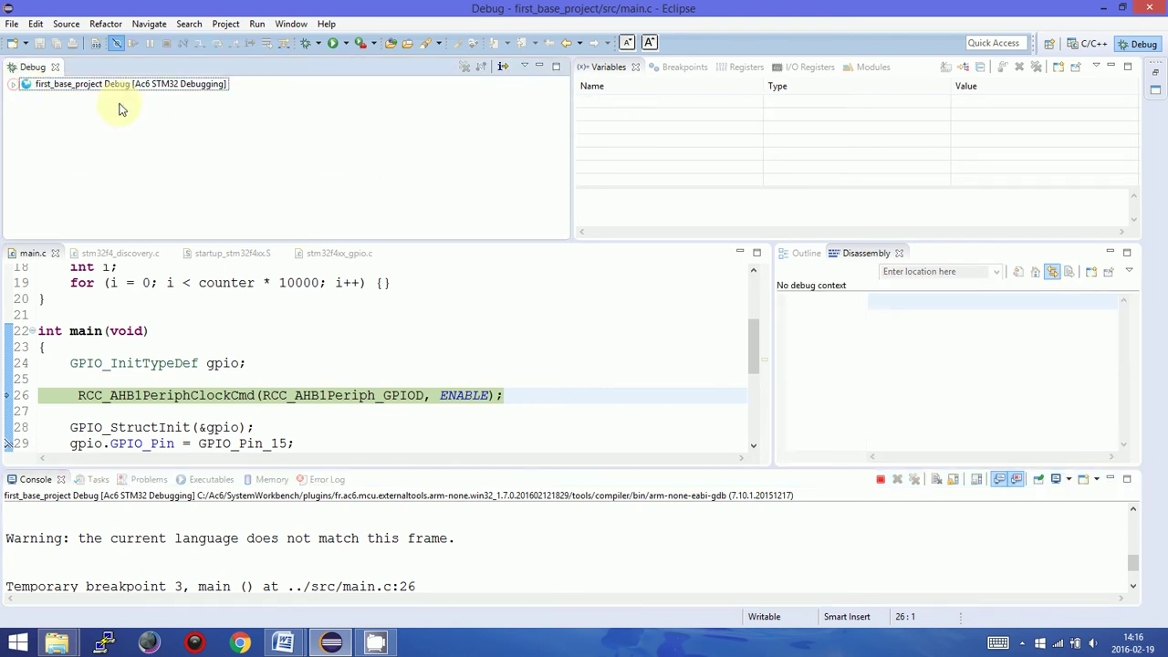
click(26, 97)
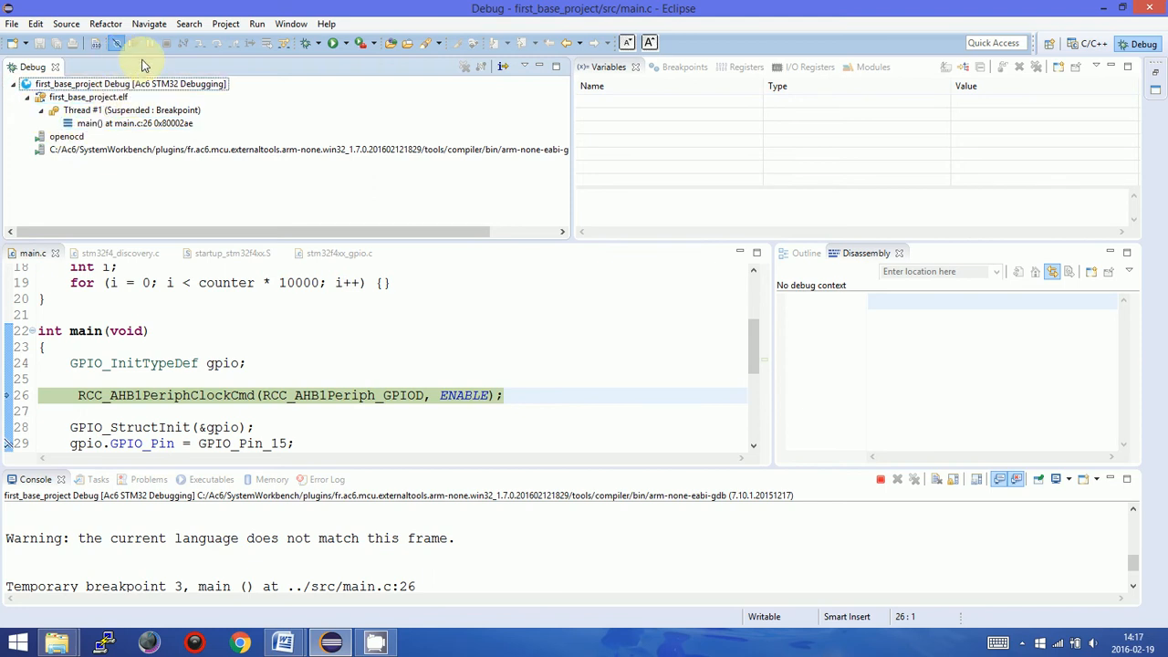
mouse_move(137, 46)
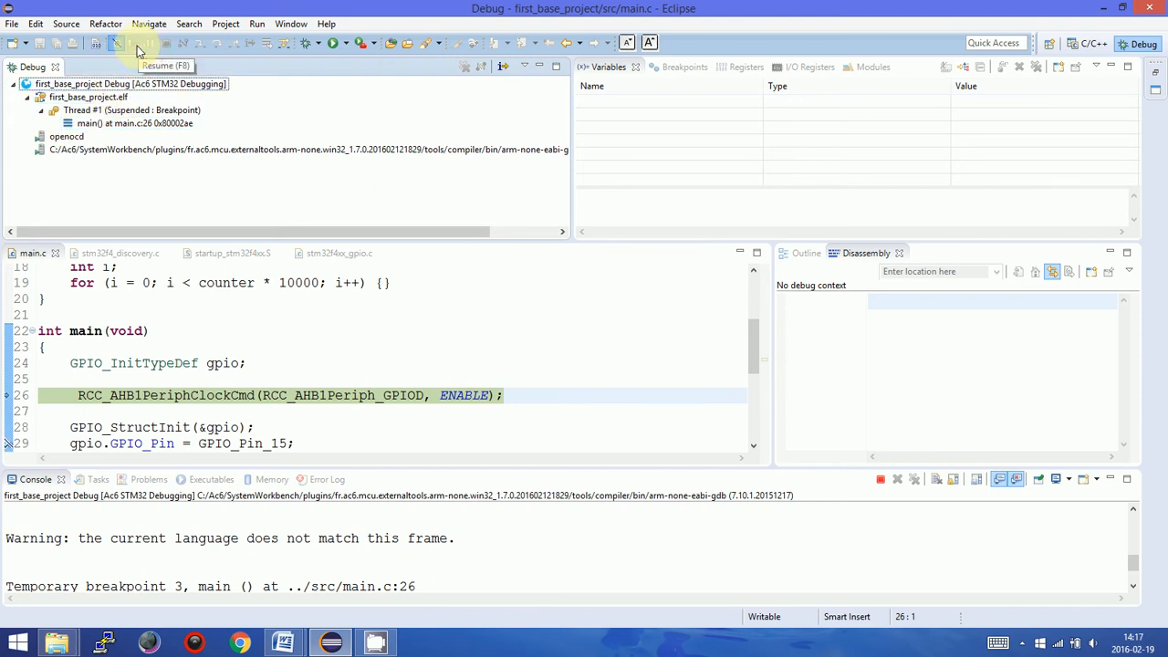
click(134, 43)
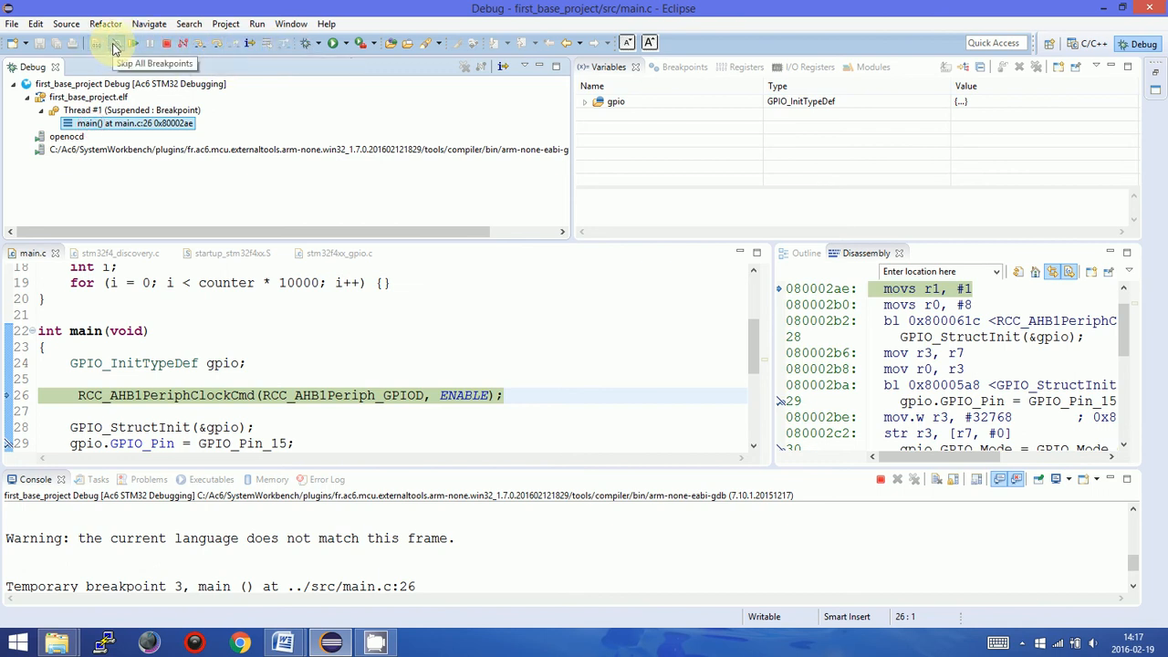
mouse_move(130, 43)
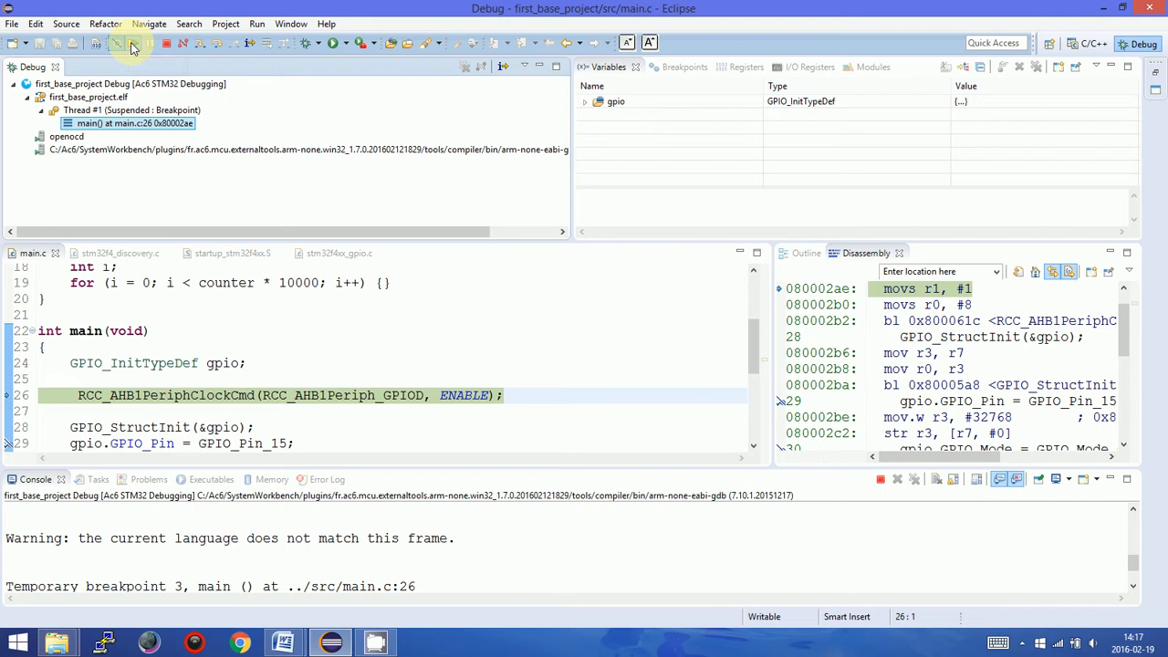
mouse_move(131, 43)
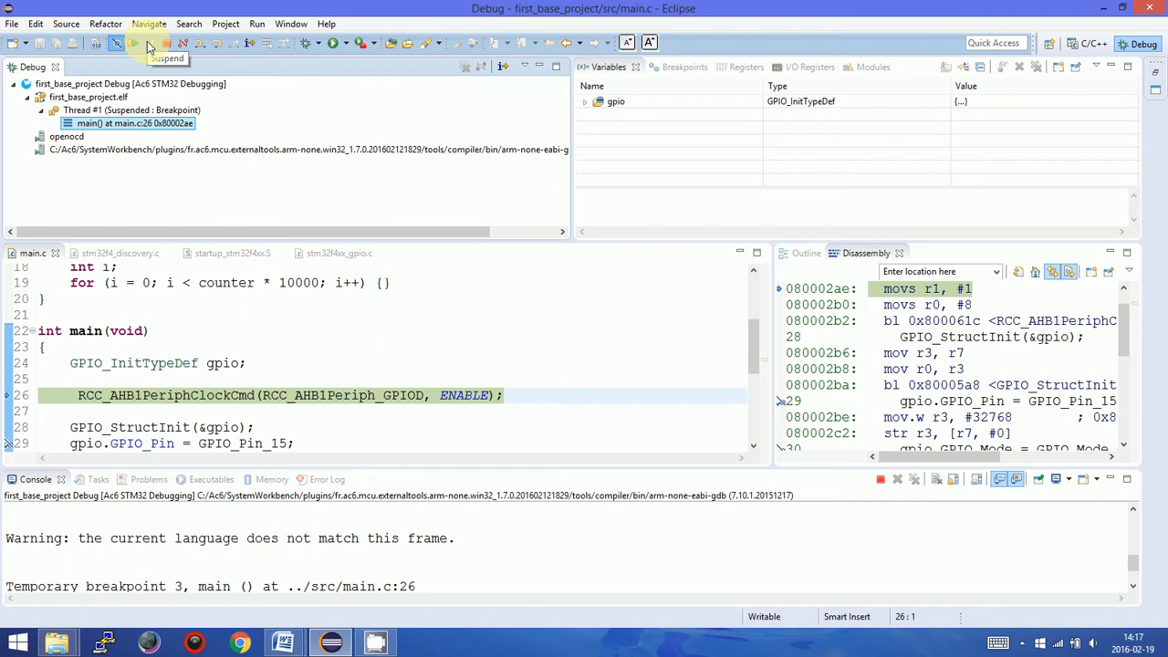
mouse_move(169, 43)
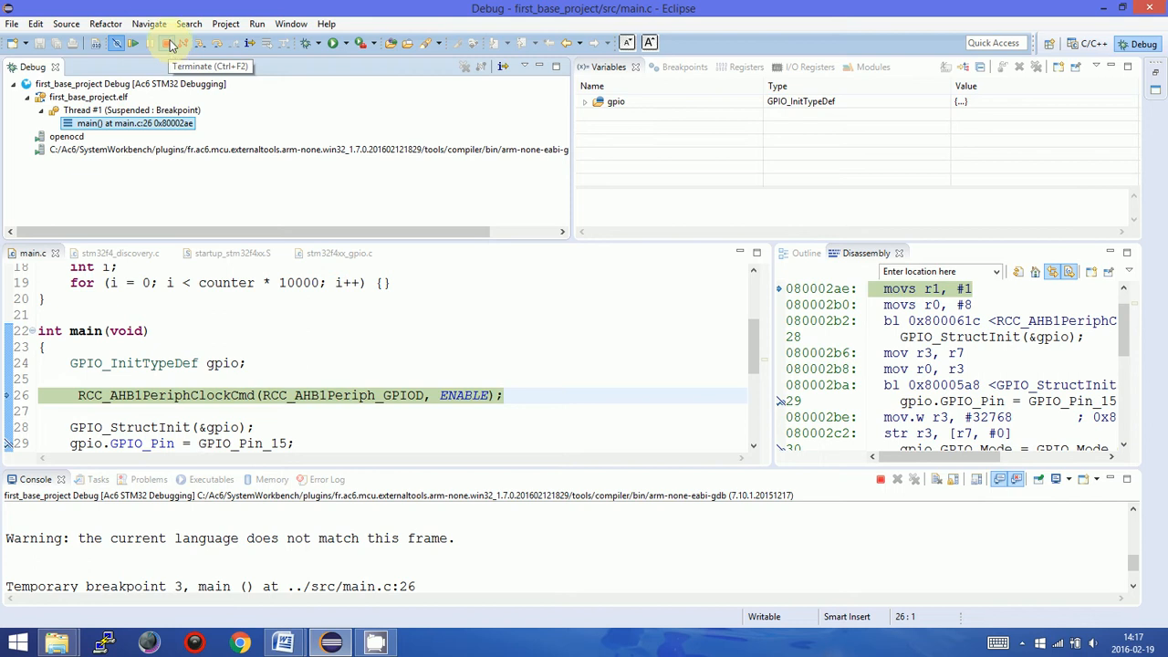
mouse_move(168, 48)
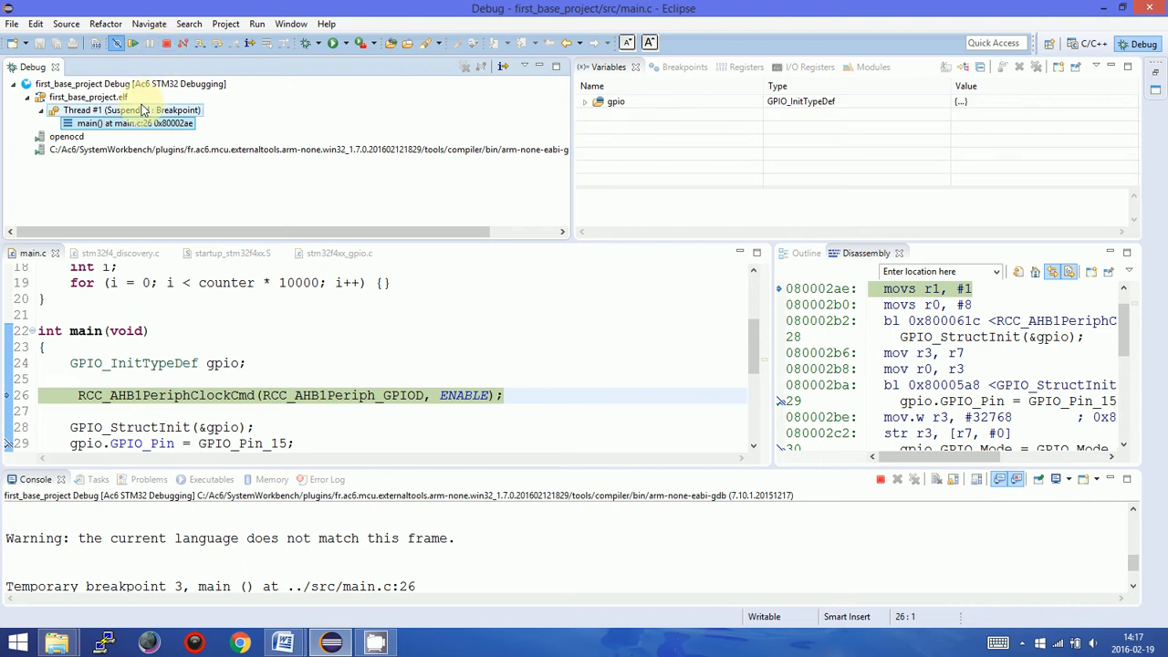
mouse_move(107, 173)
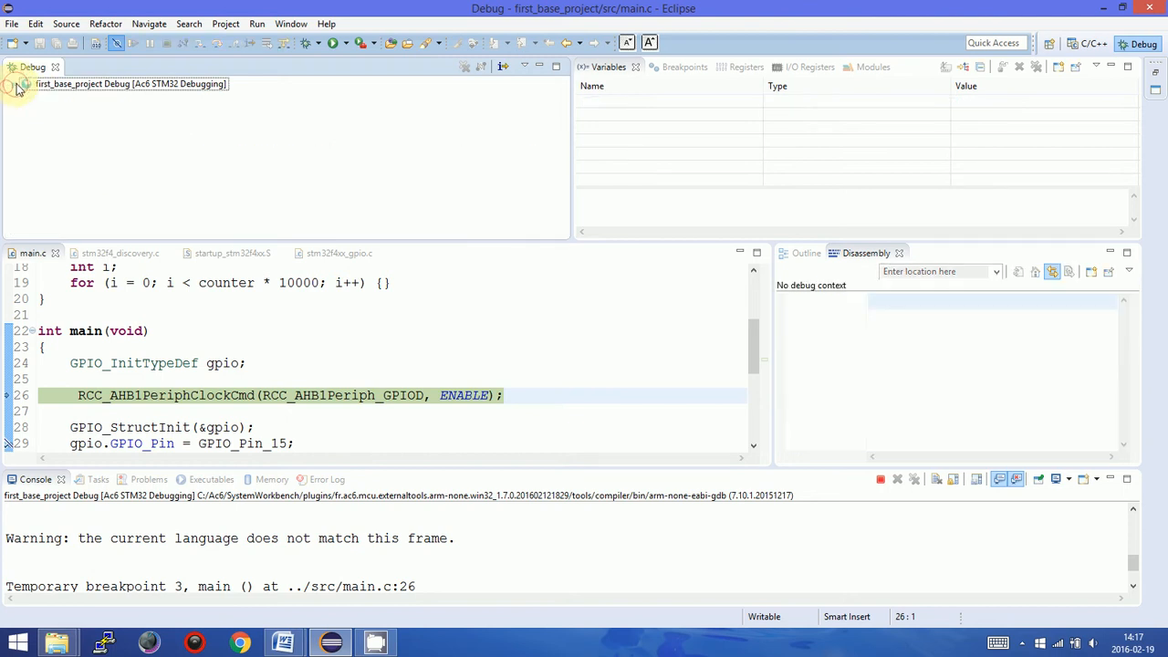
Collapse and re-expand the debug session tree, reselecting the main() frame.
click(15, 83)
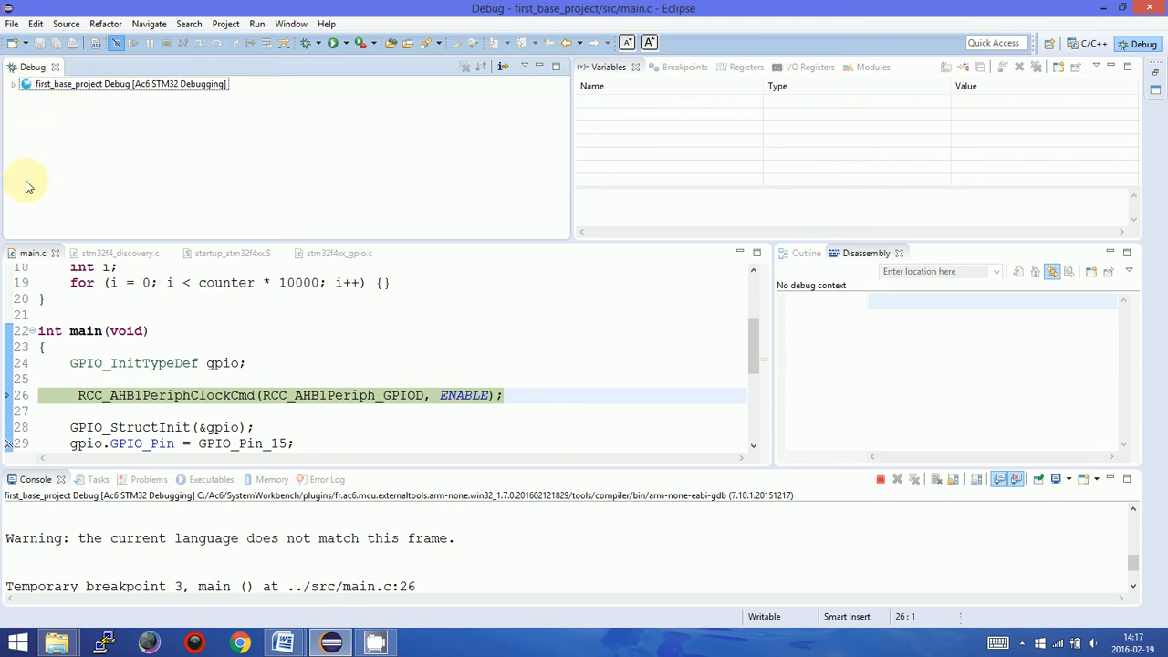
mouse_move(48, 145)
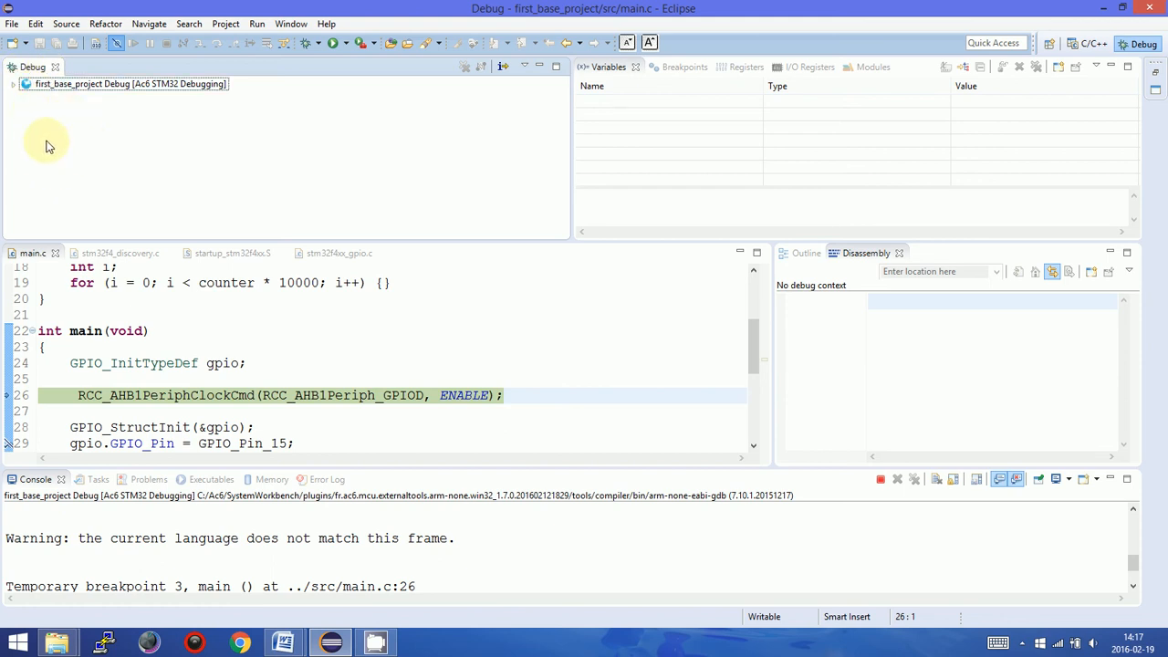
click(13, 83)
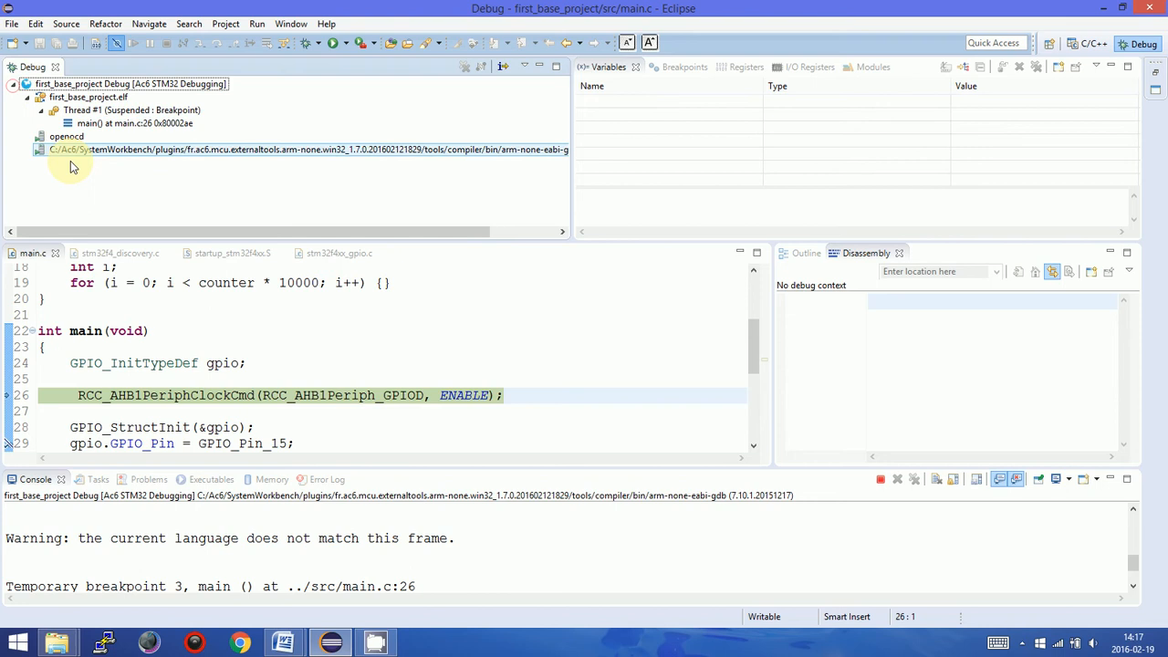
click(135, 124)
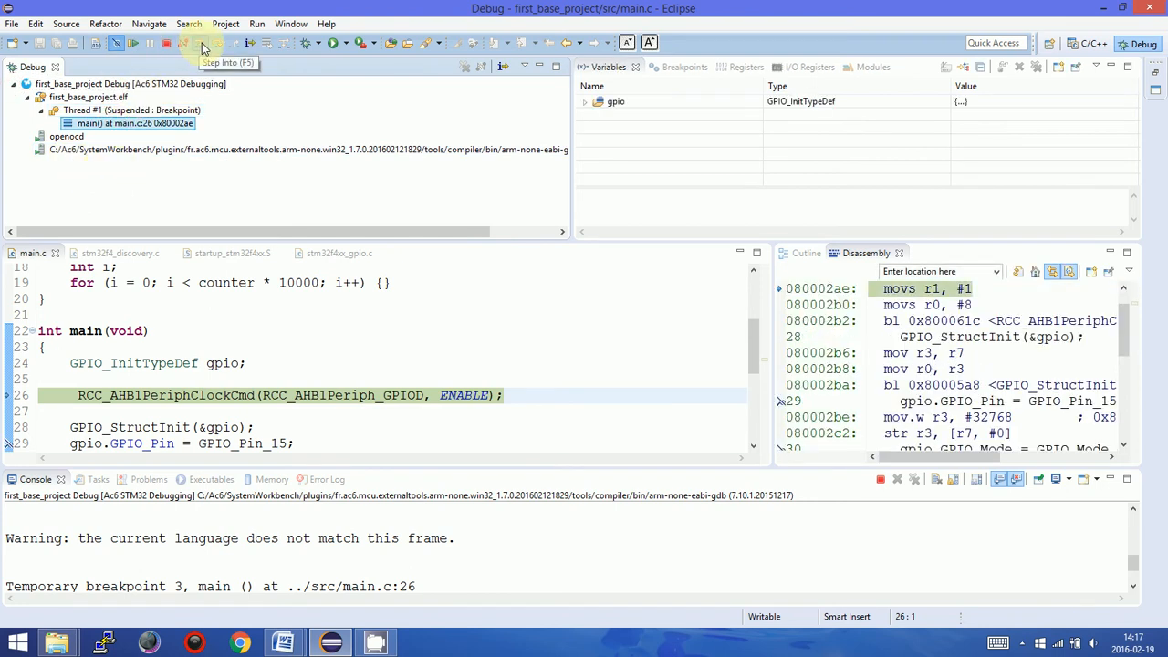
mouse_move(216, 49)
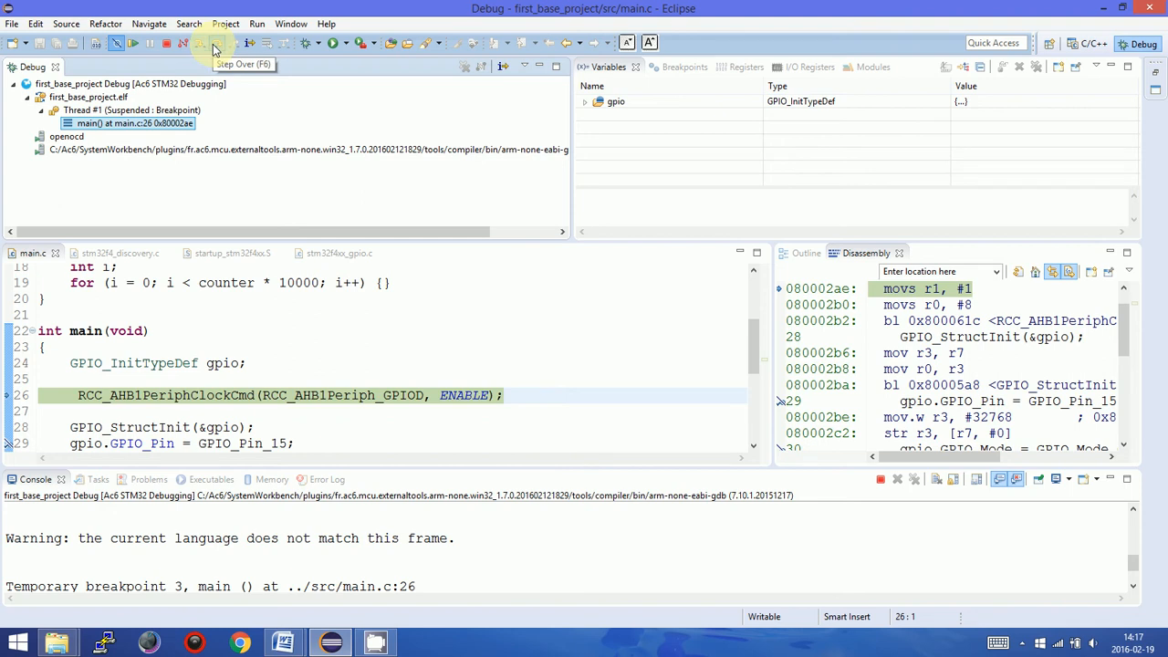
mouse_move(199, 71)
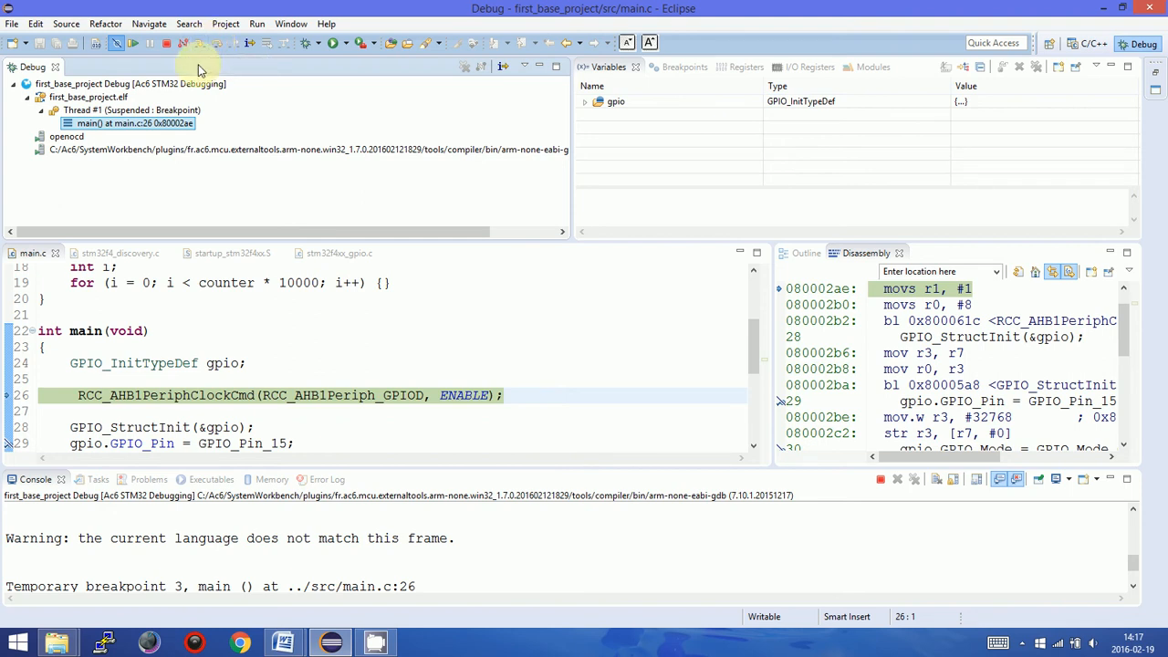
mouse_move(336, 225)
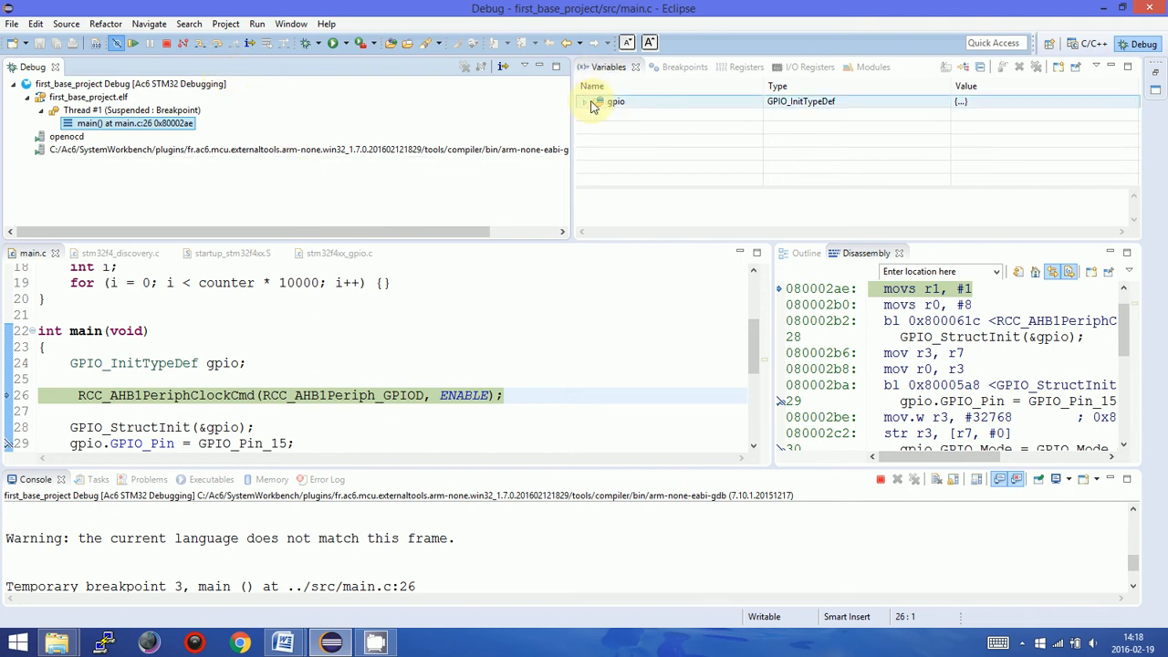
Expand gpio to inspect GPIO_Pin, then list the breakpoints at main.c lines 29 and 30.
click(584, 102)
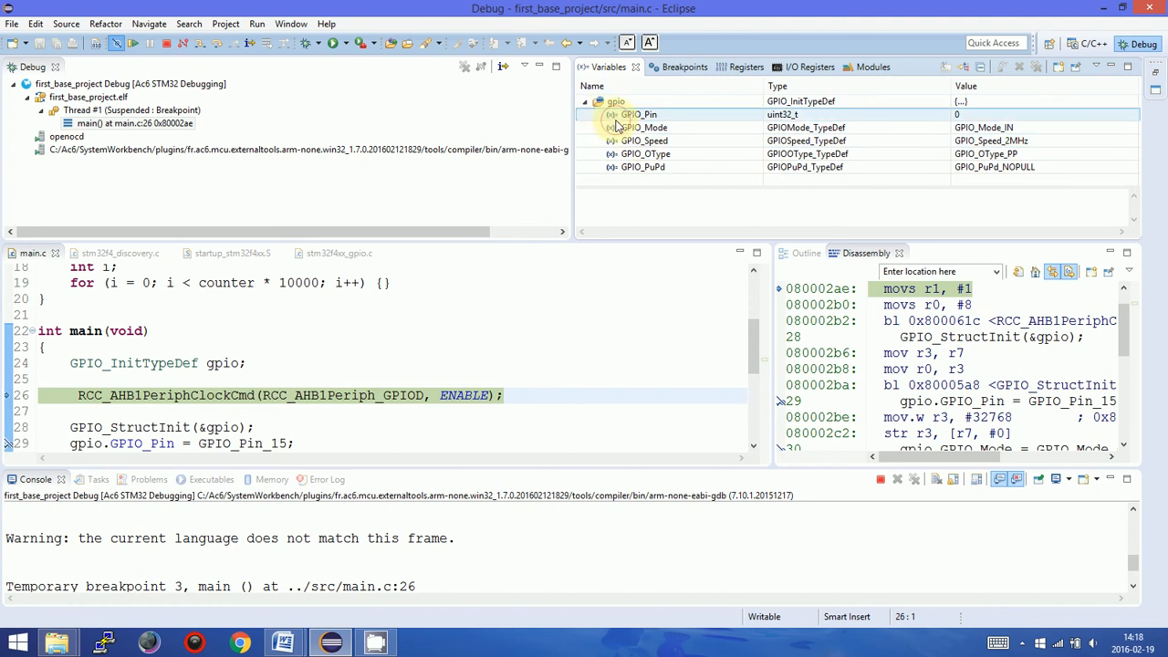
click(639, 114)
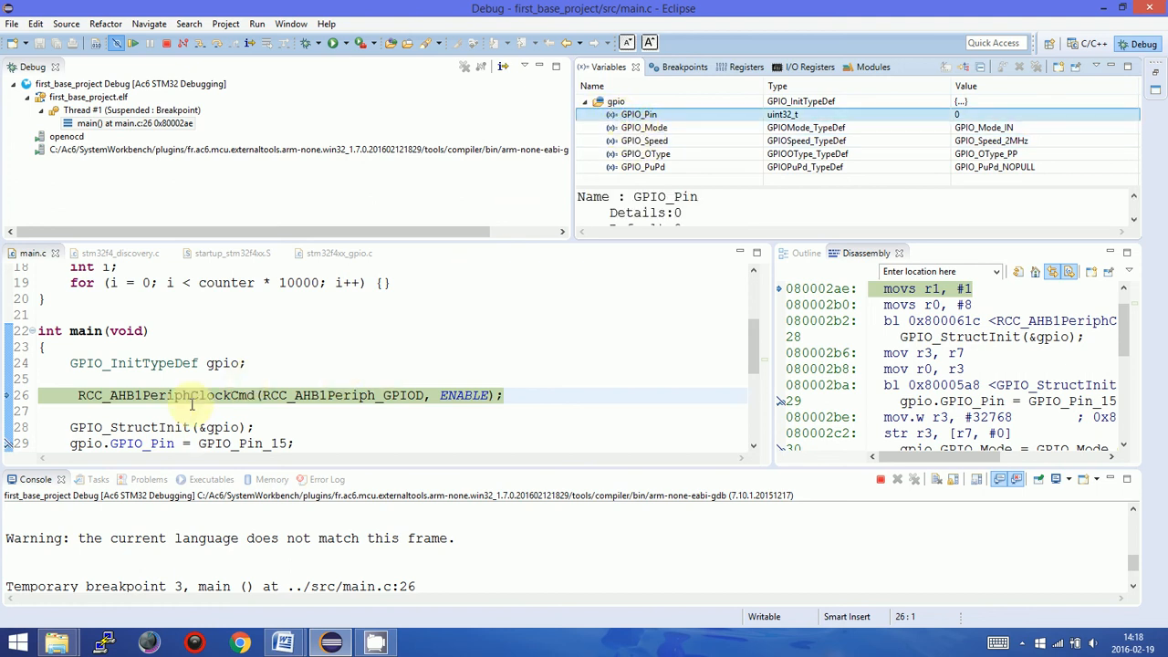
mouse_move(348, 417)
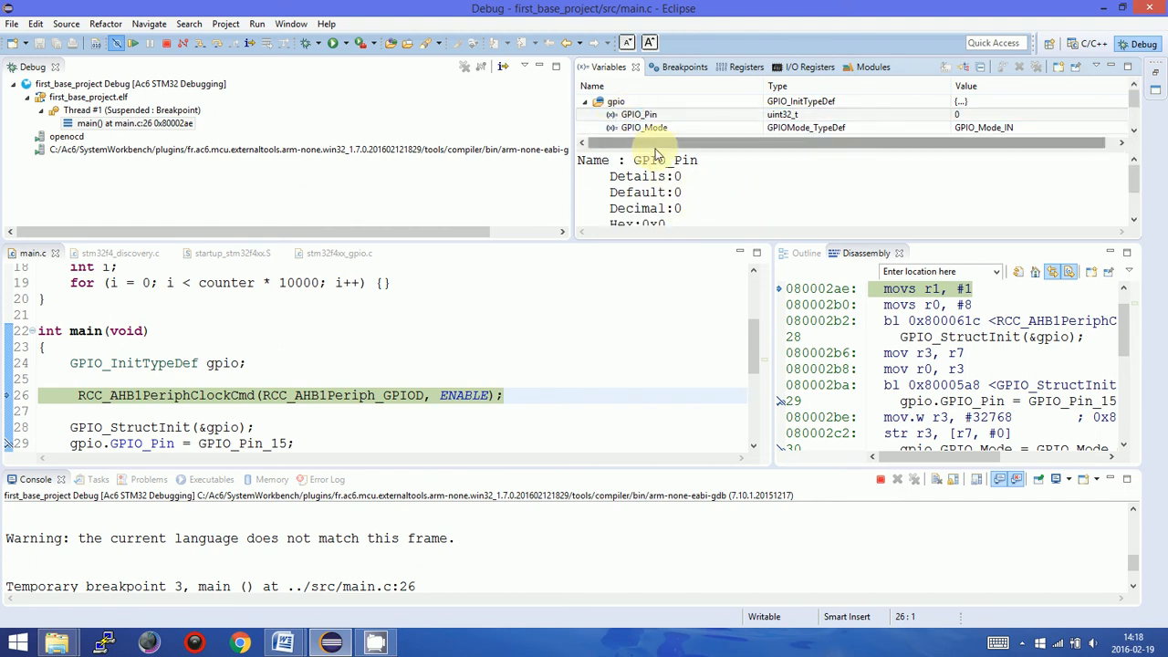
click(670, 67)
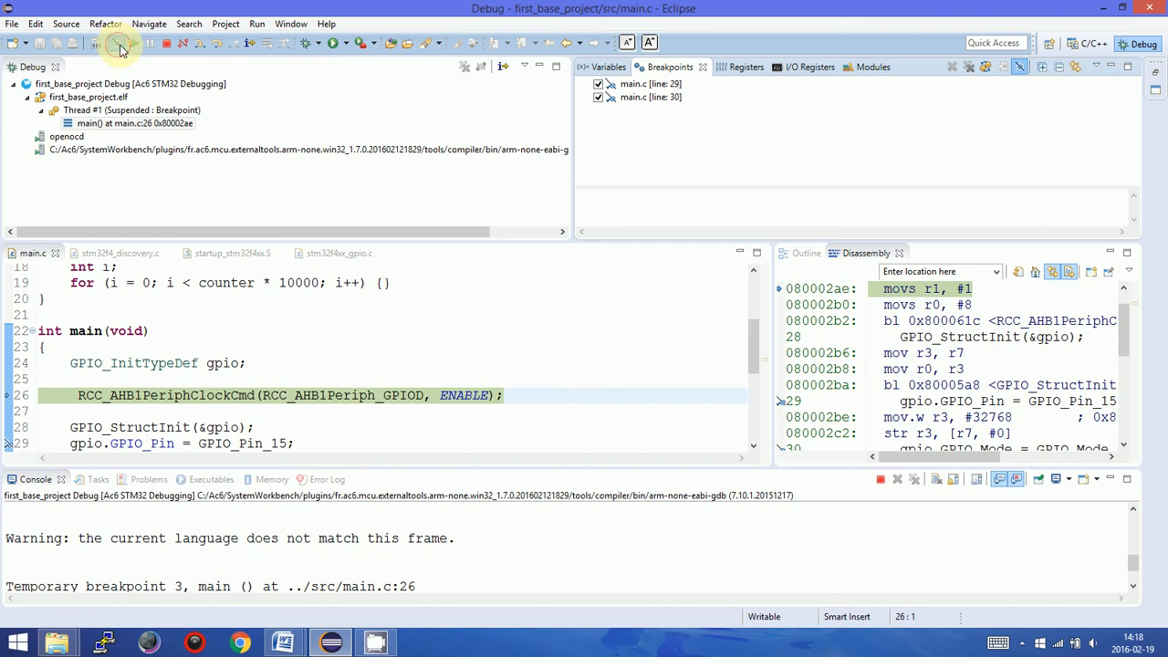
Inspect CPU registers including r3, then view the I/O Registers with RCC expanded.
click(731, 66)
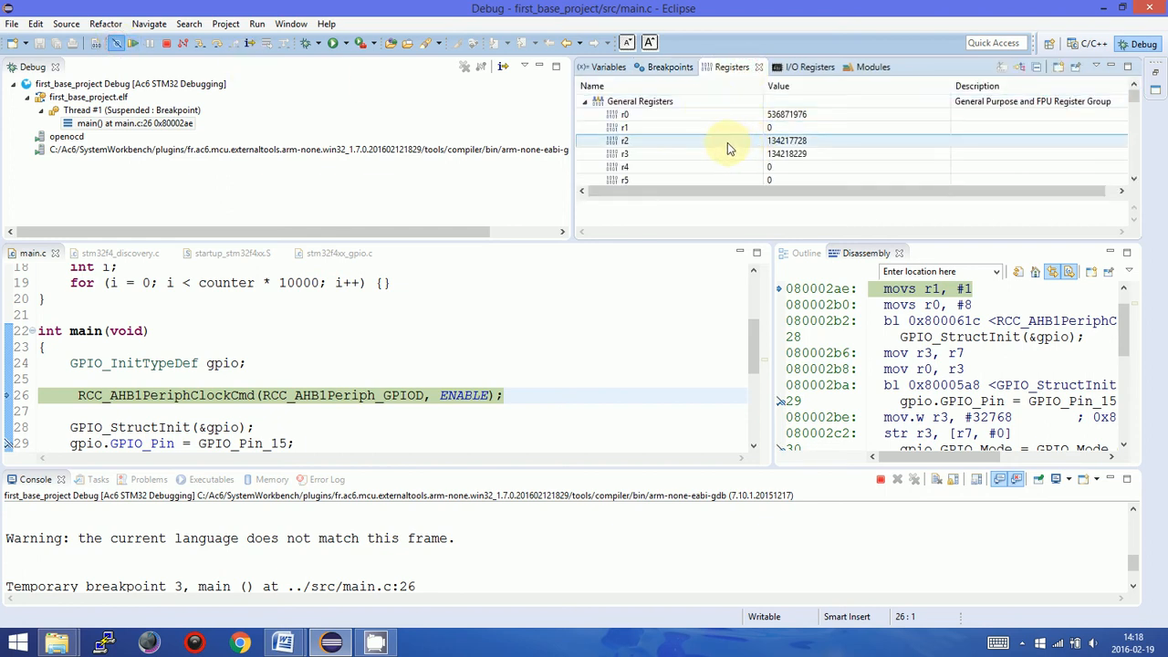
click(721, 153)
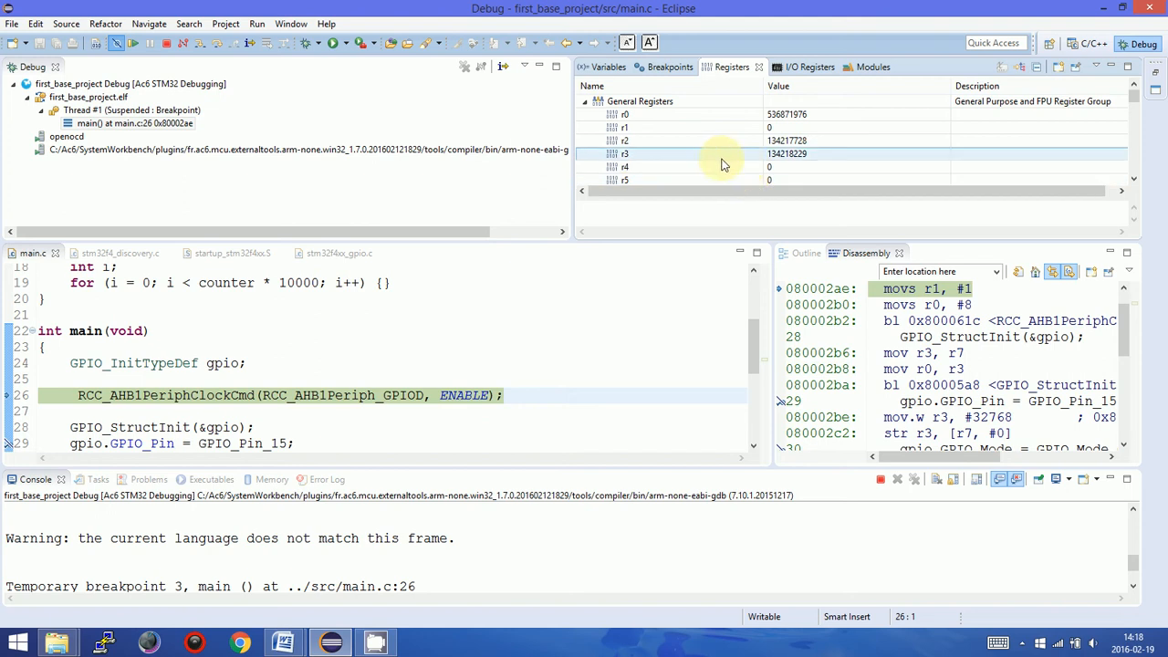
scroll(down, 3)
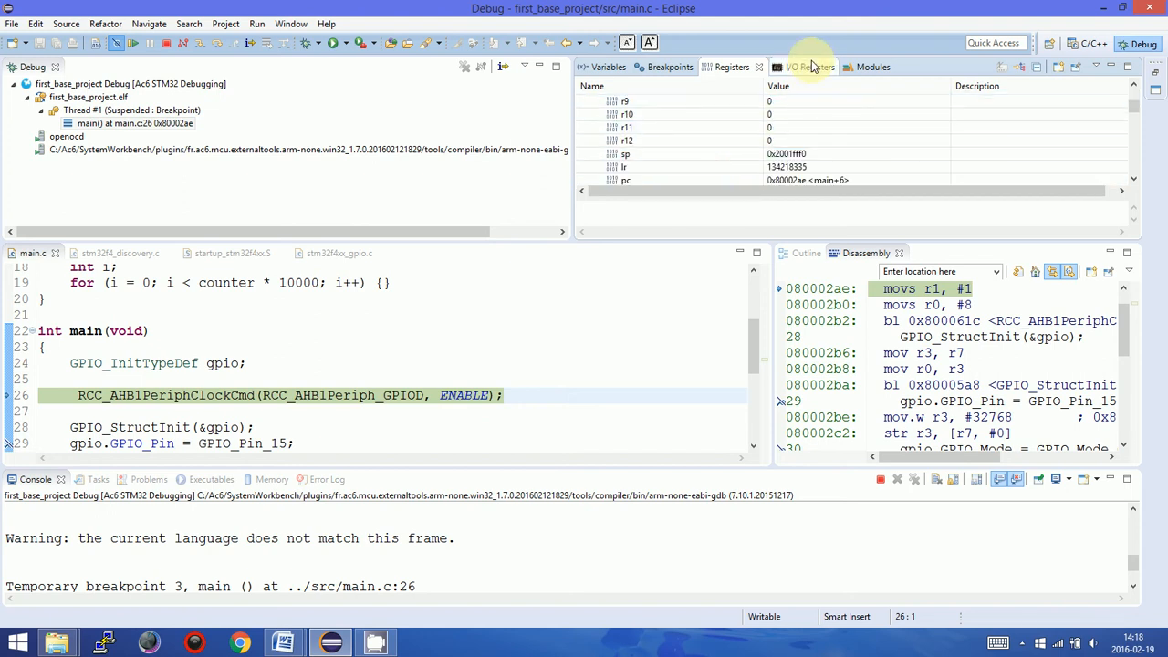
click(795, 67)
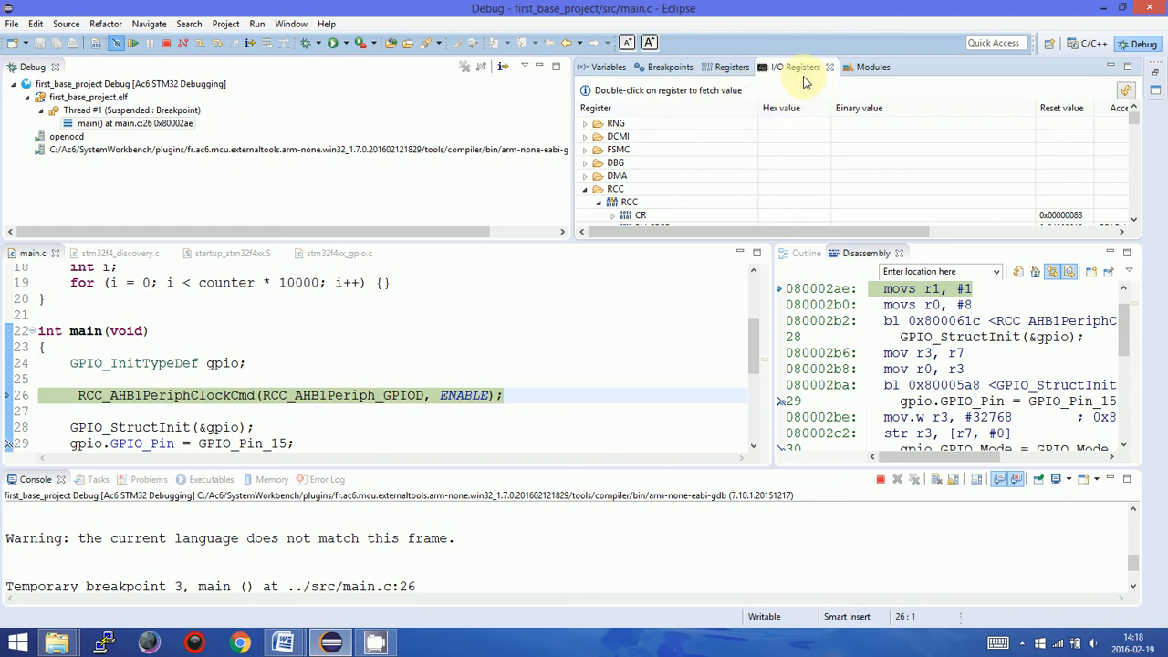
mouse_move(783, 111)
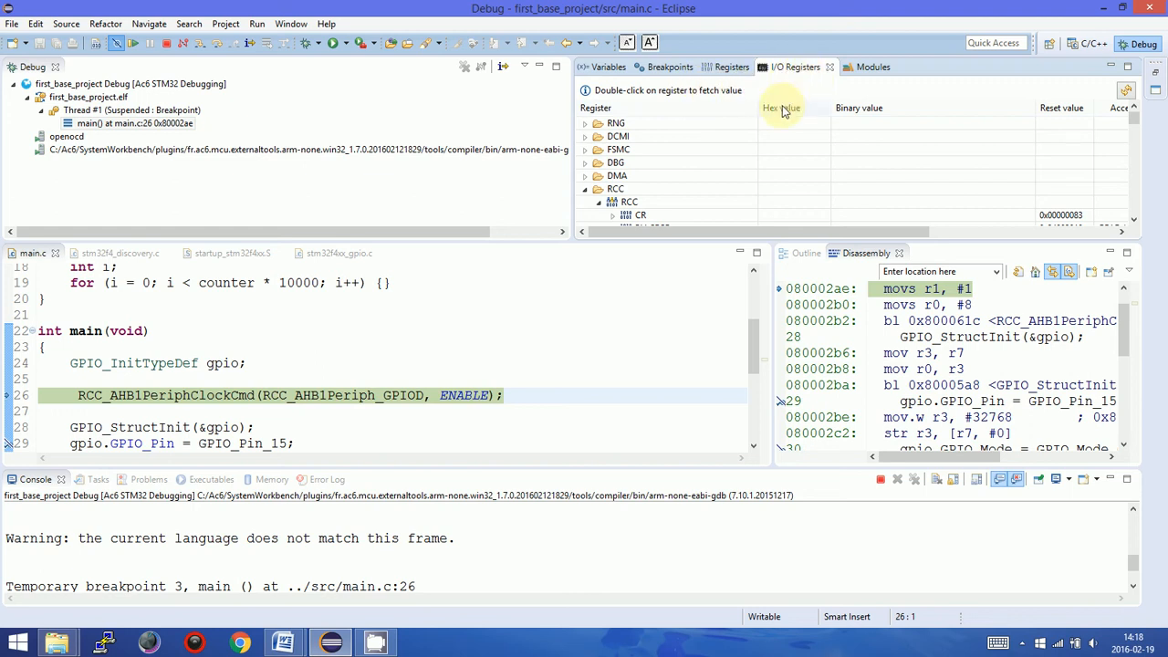
click(610, 202)
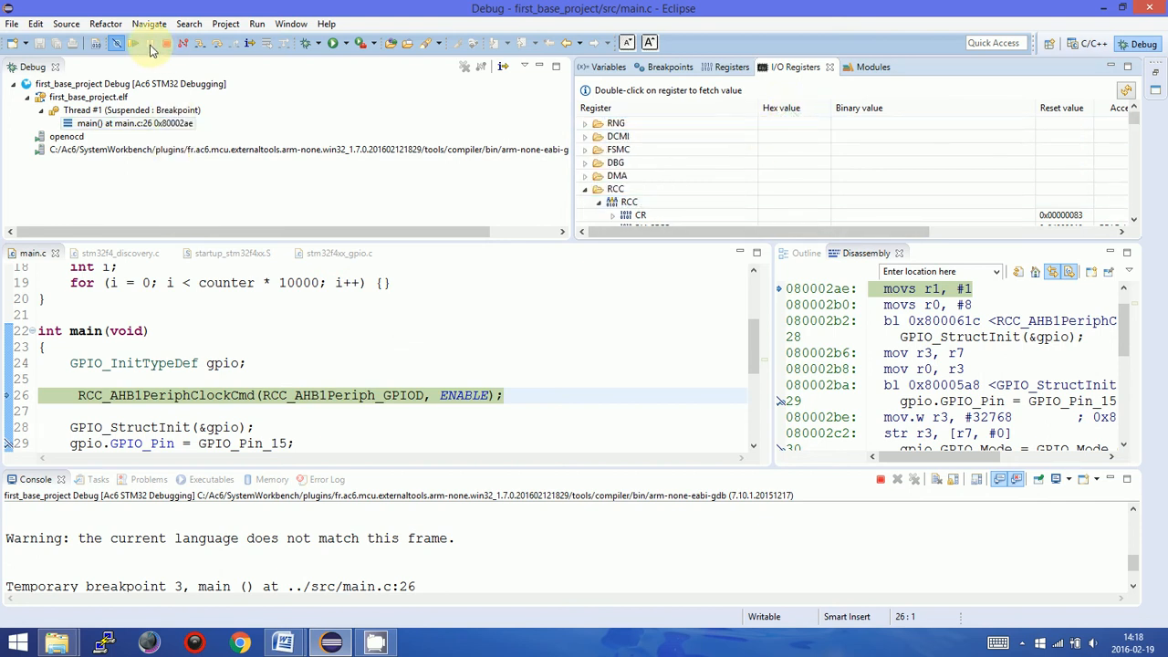
mouse_move(638, 123)
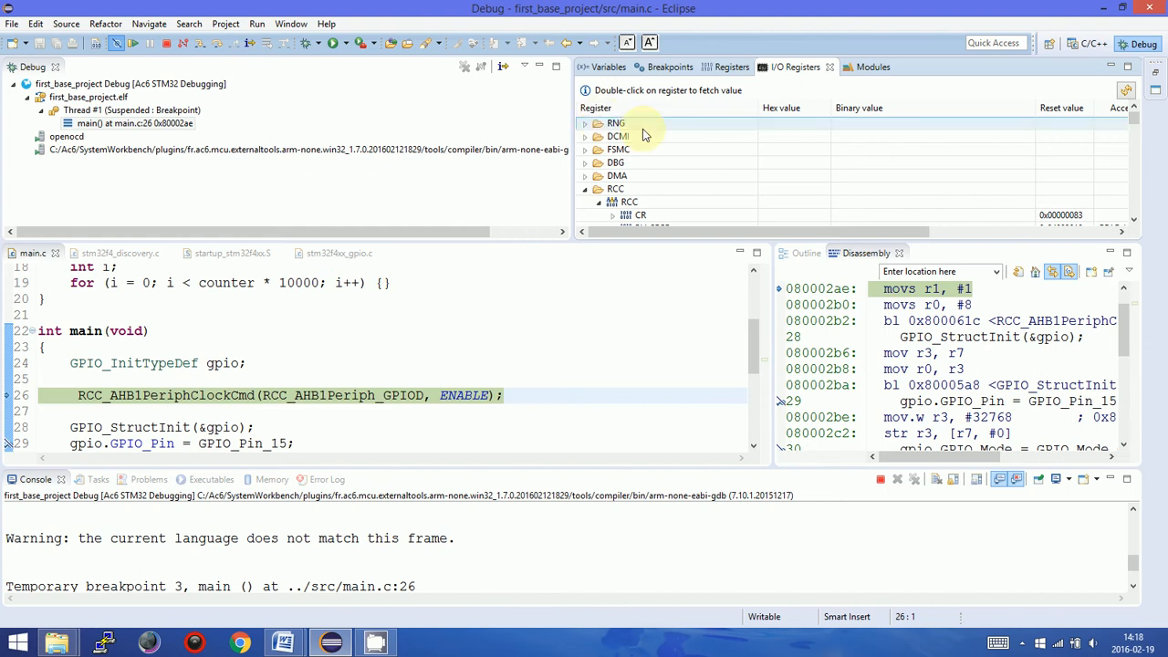
Fetch and browse the live RCC AHB1ENR clock-enable register value.
click(610, 201)
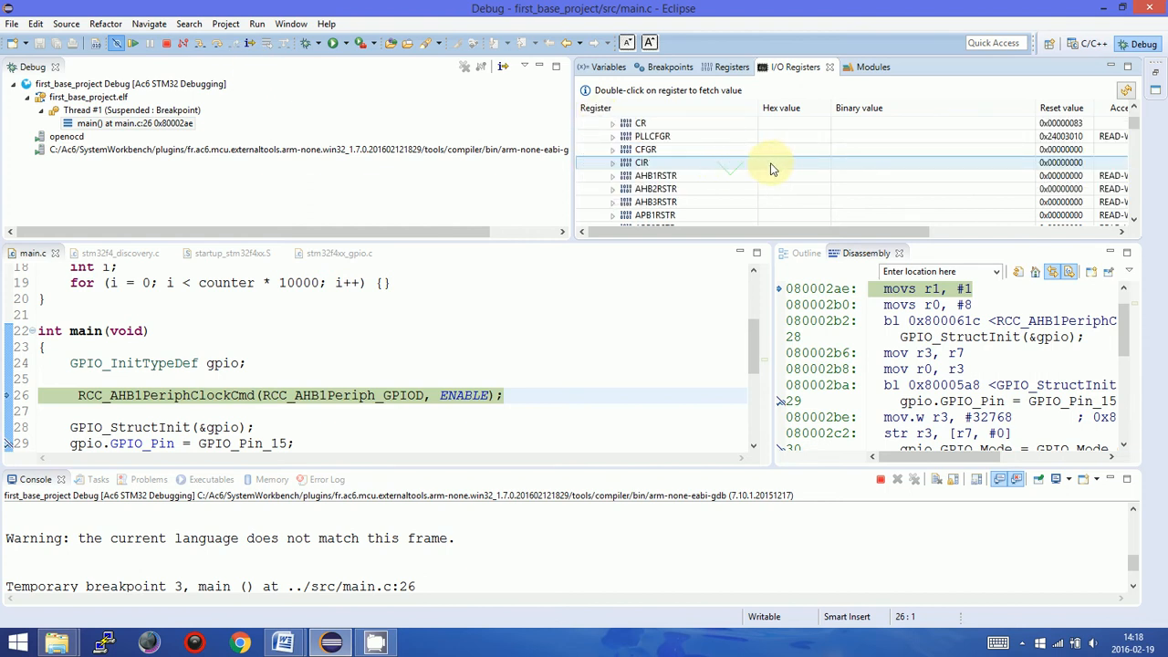
mouse_move(780, 167)
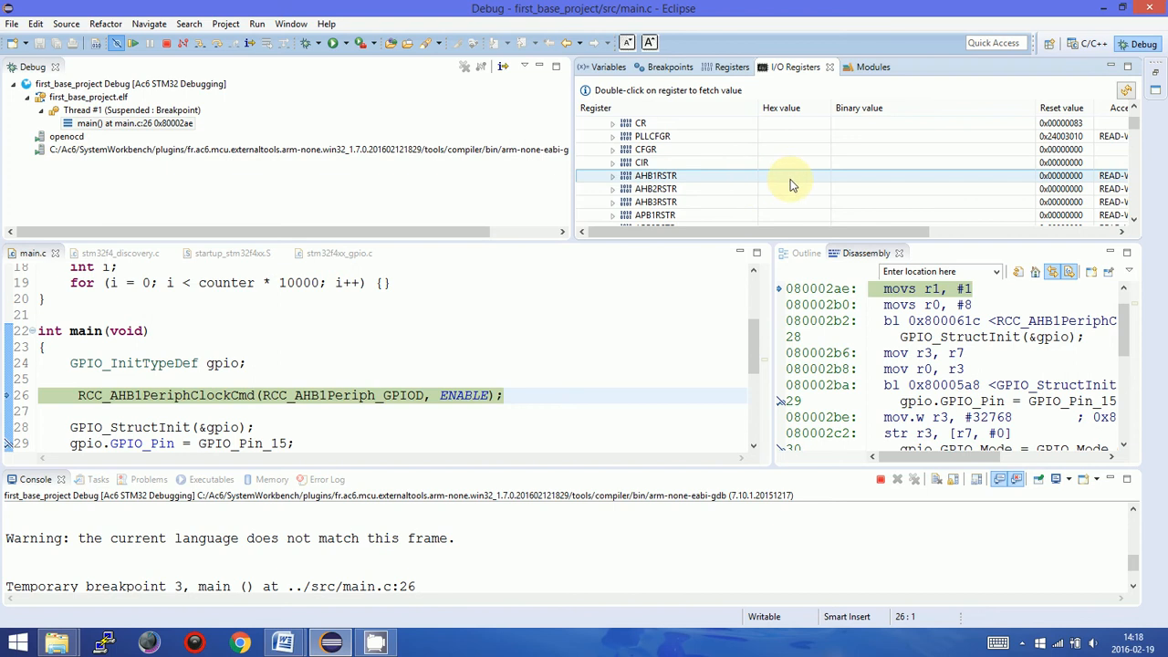
double_click(655, 149)
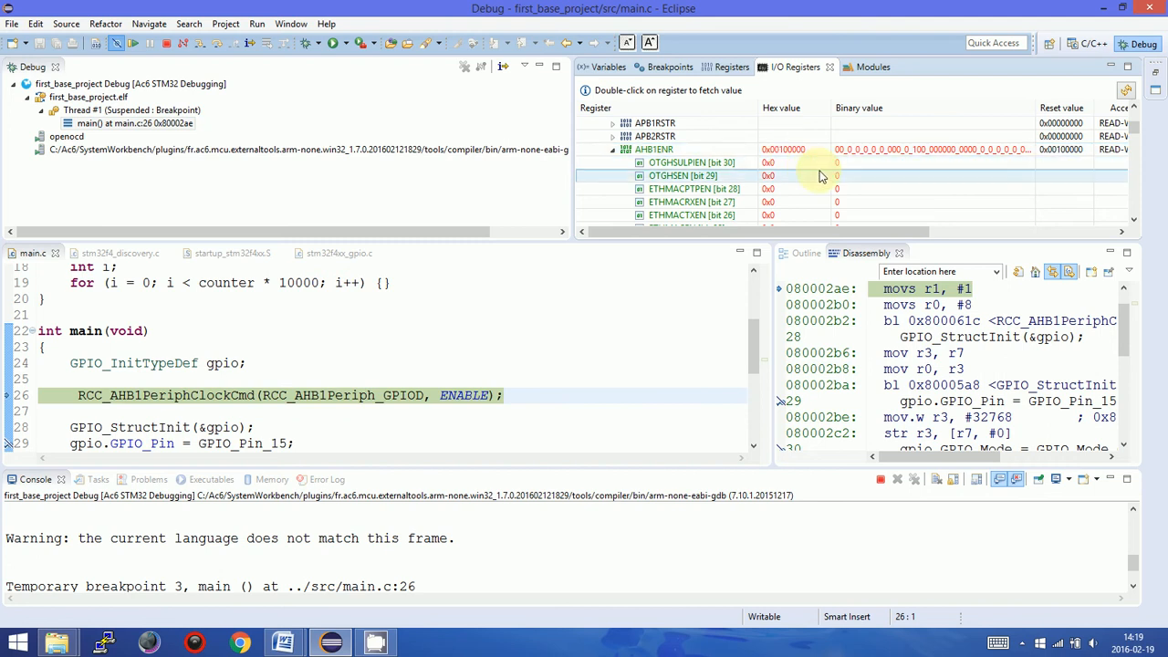
scroll(down, 3)
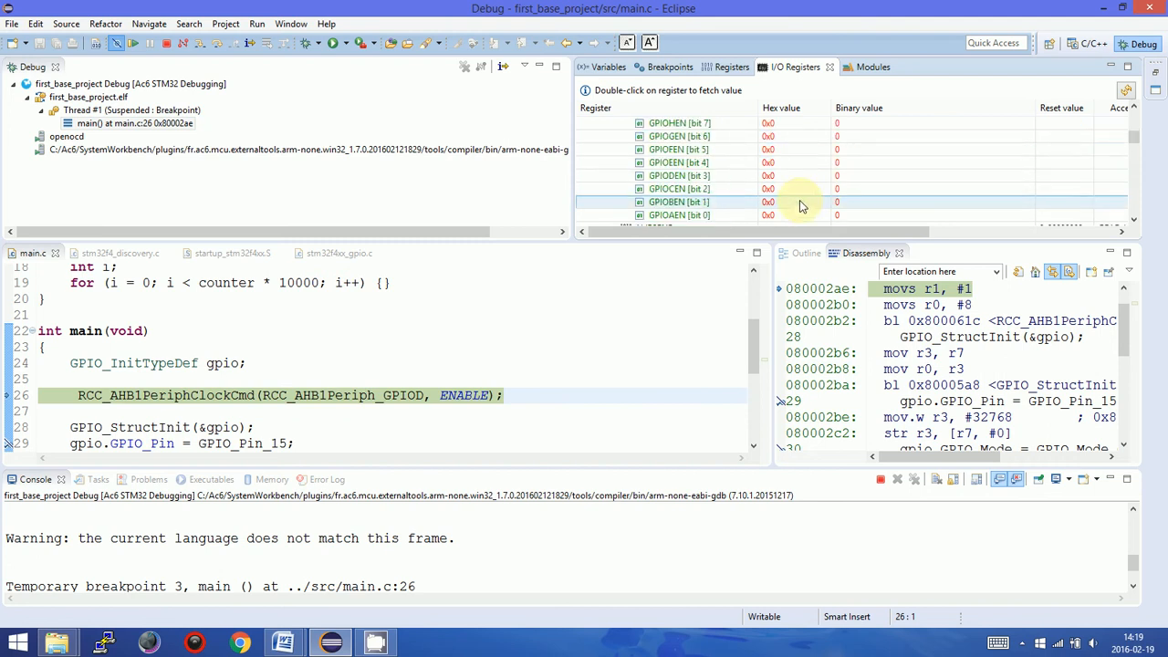
click(679, 175)
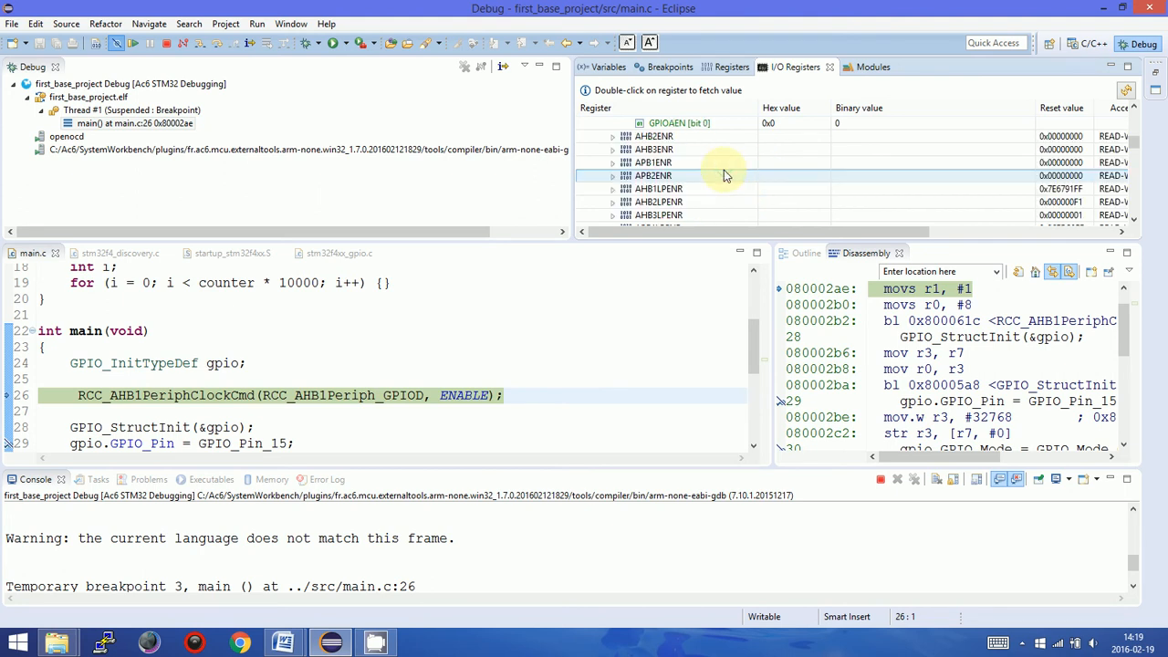
Expand a GPIO port's BSRR register and select its BS14 bit.
click(612, 123)
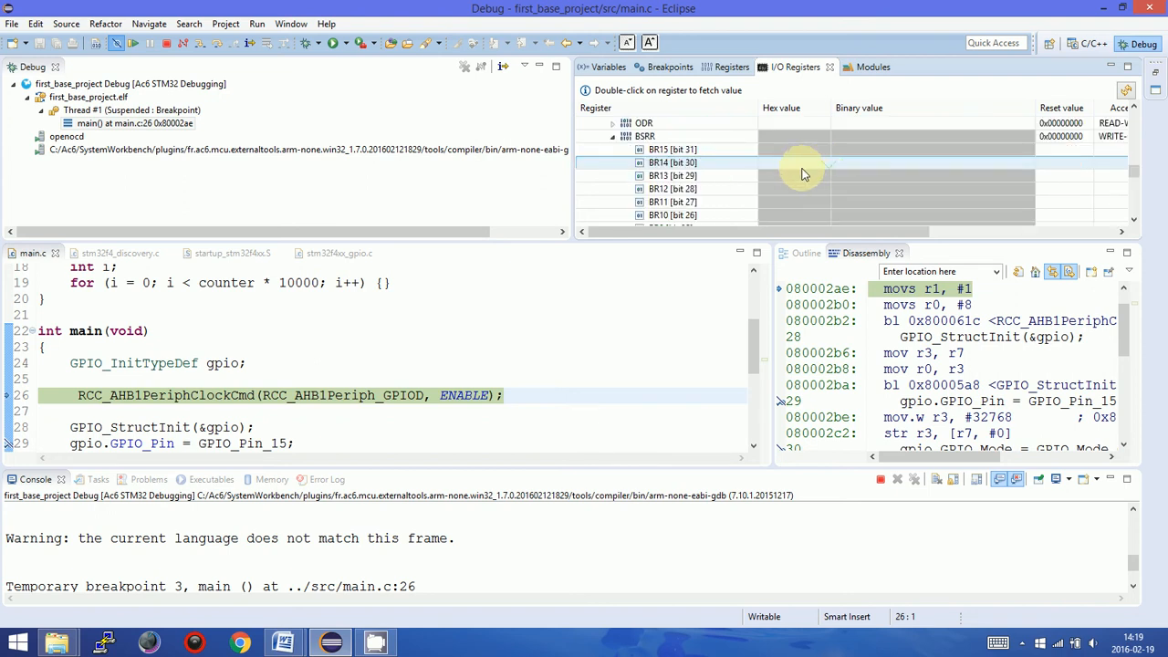
scroll(down, 3)
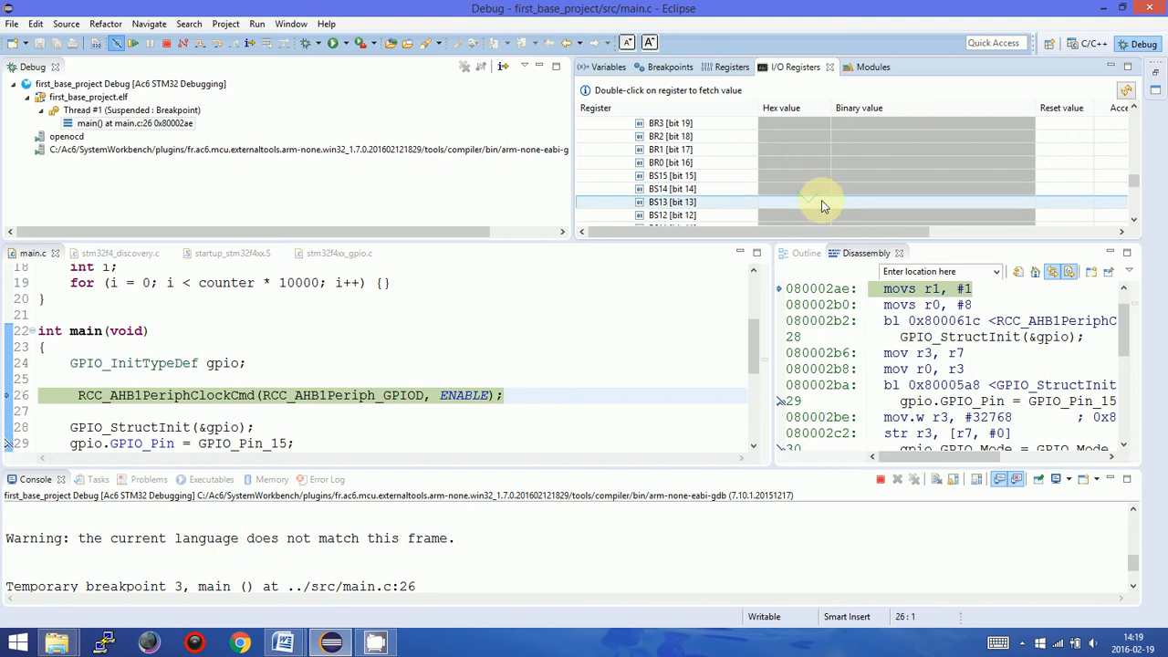
click(672, 189)
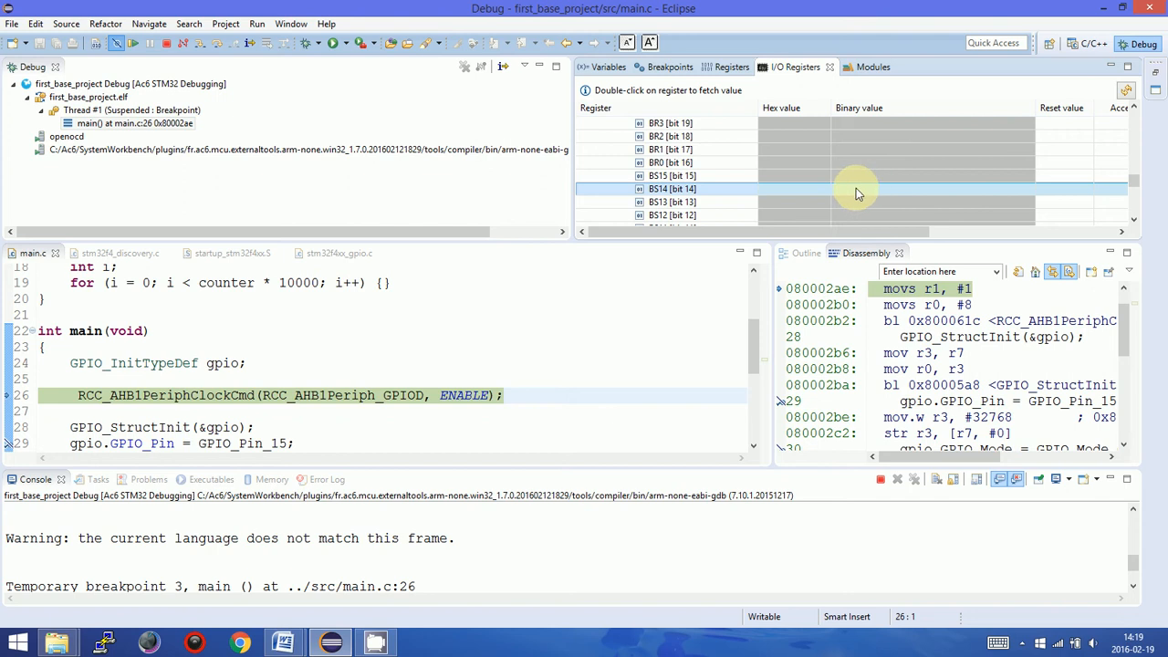
mouse_move(835, 213)
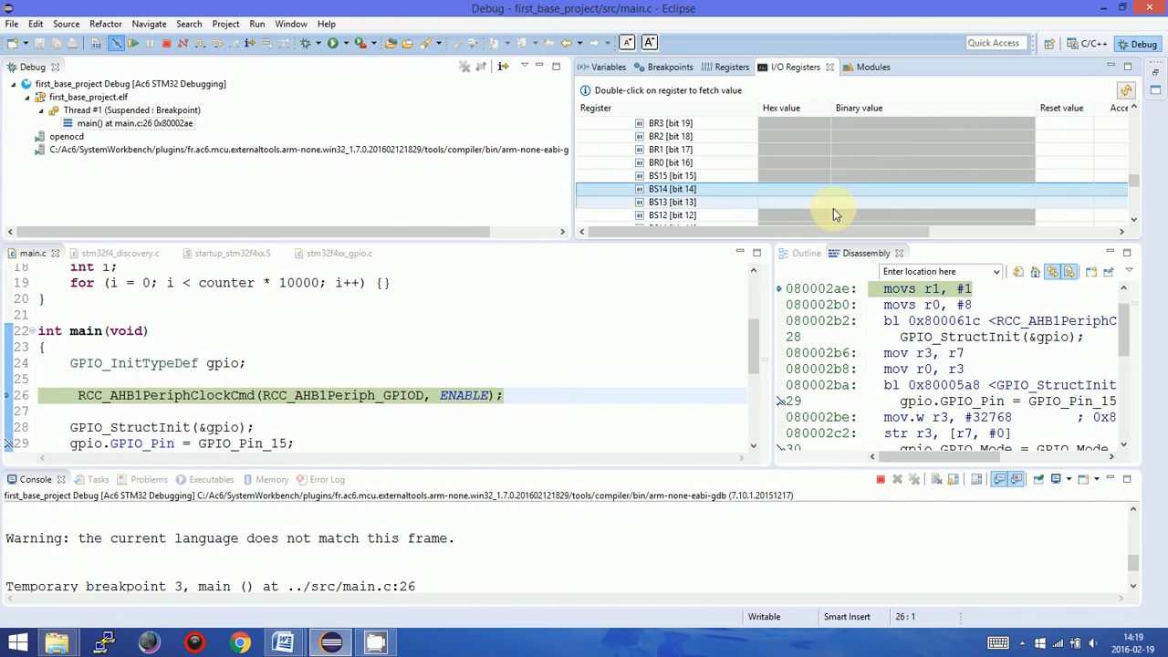
click(821, 320)
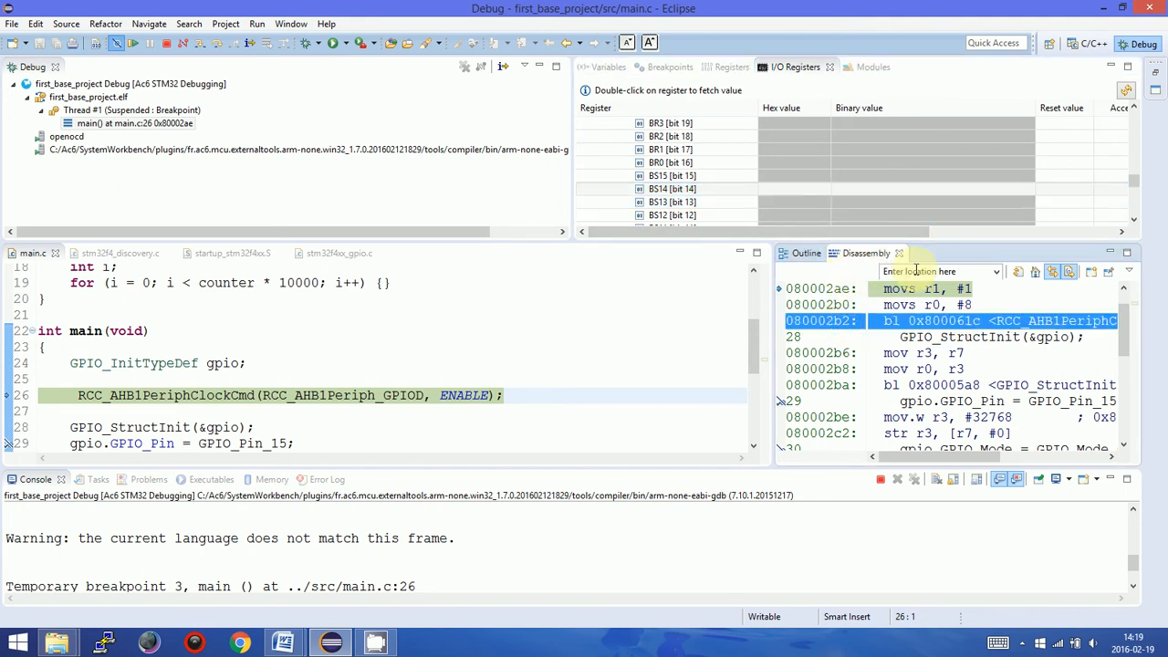
mouse_move(887, 352)
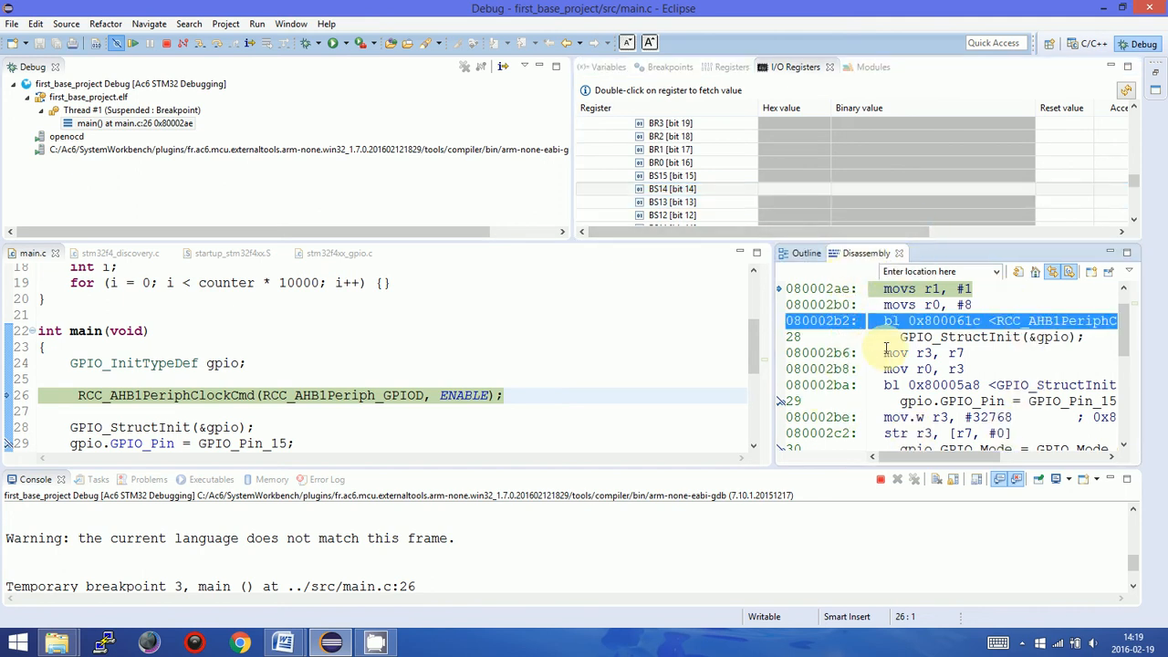
mouse_move(912, 361)
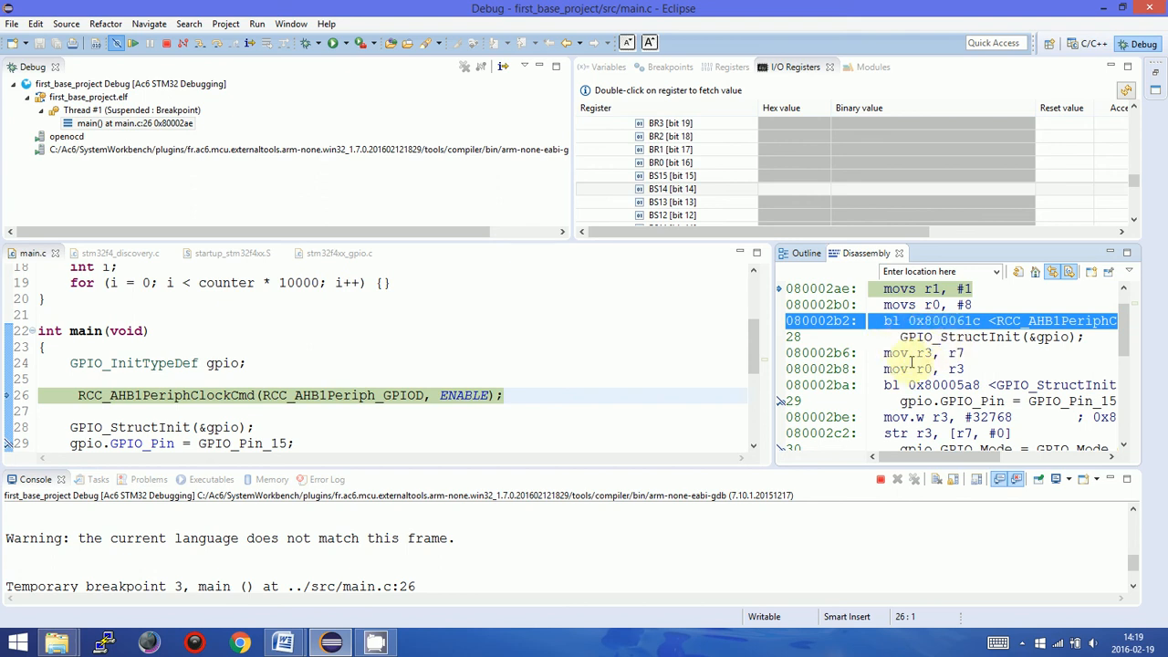
mouse_move(874, 364)
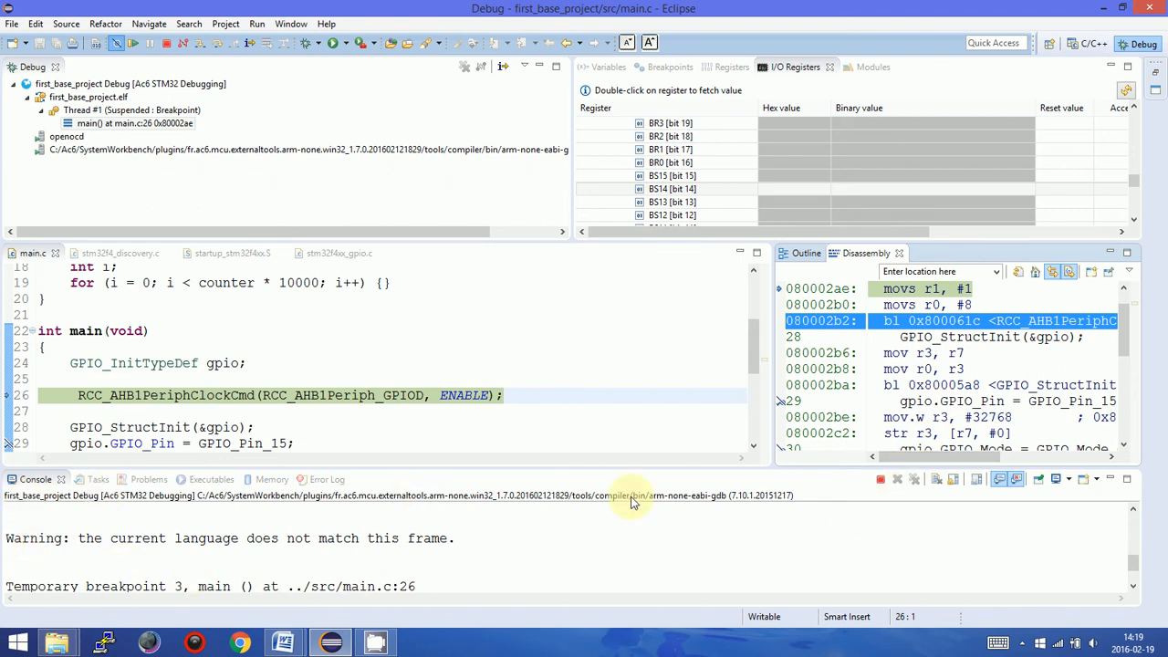
click(134, 479)
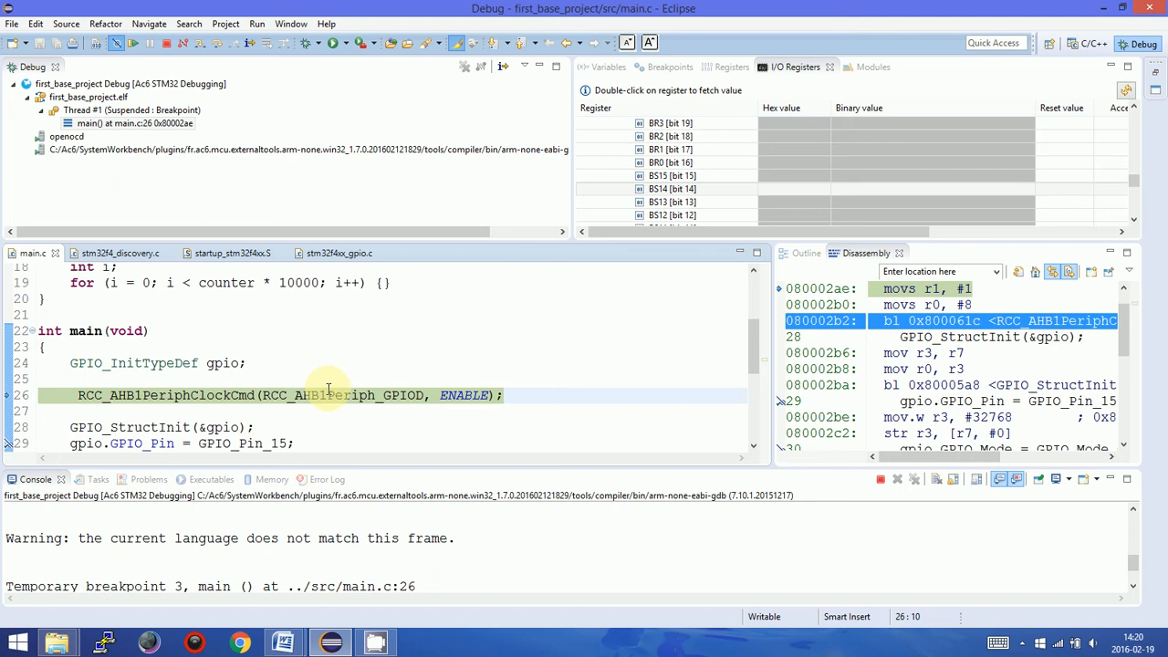
mouse_move(288, 148)
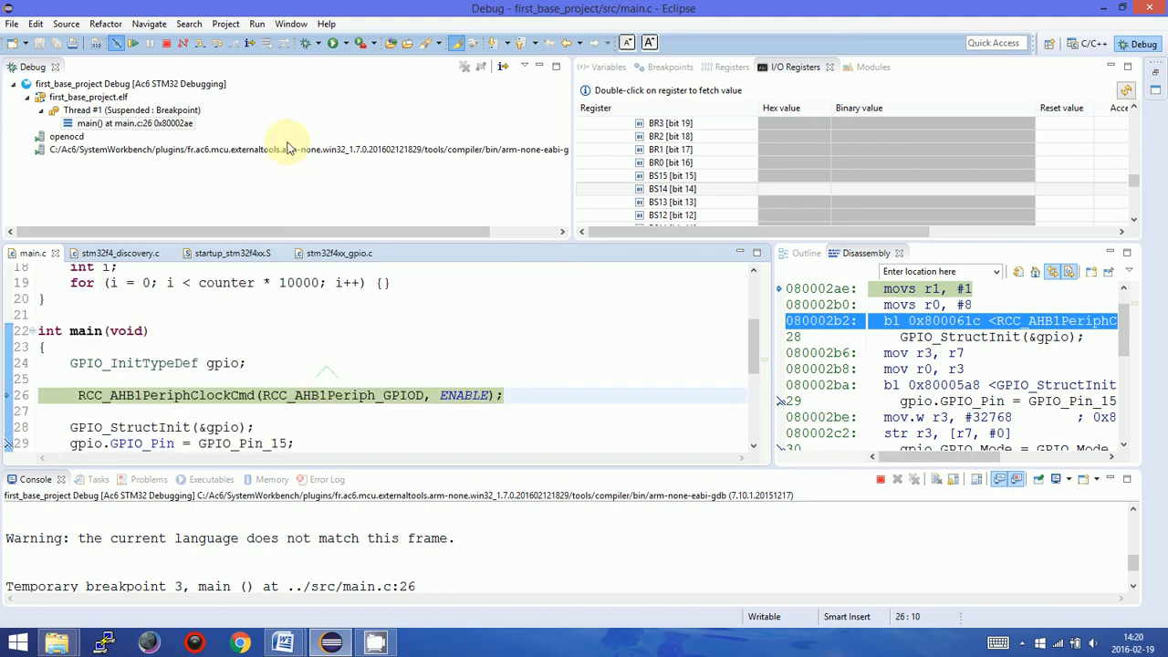
mouse_move(326, 312)
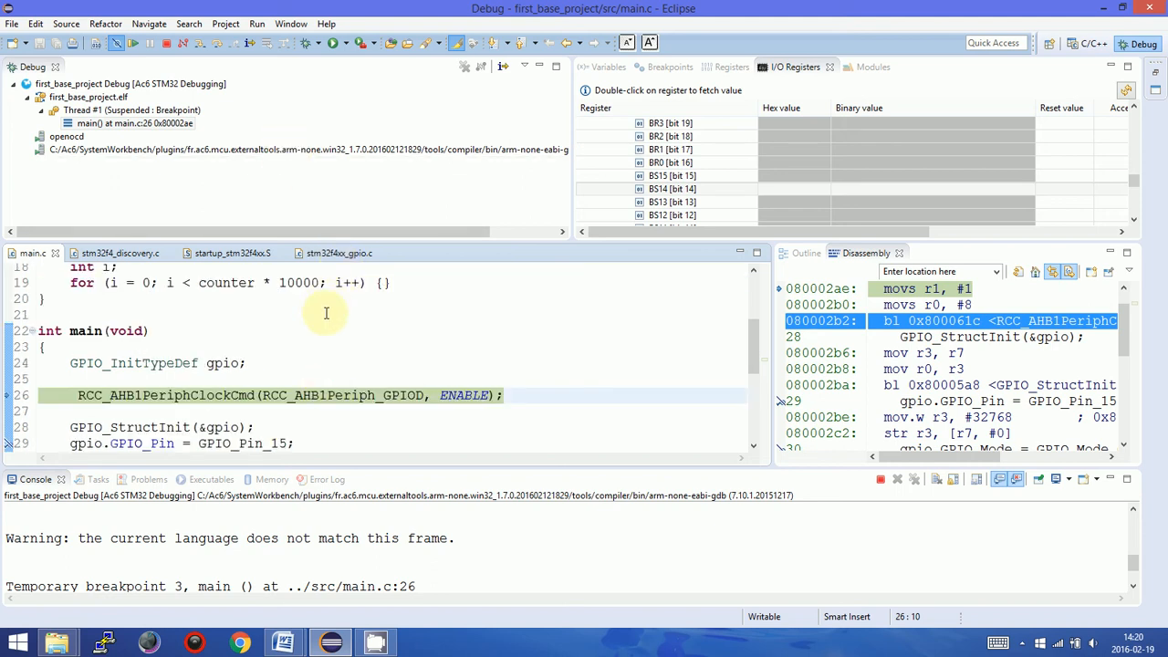
mouse_move(268, 383)
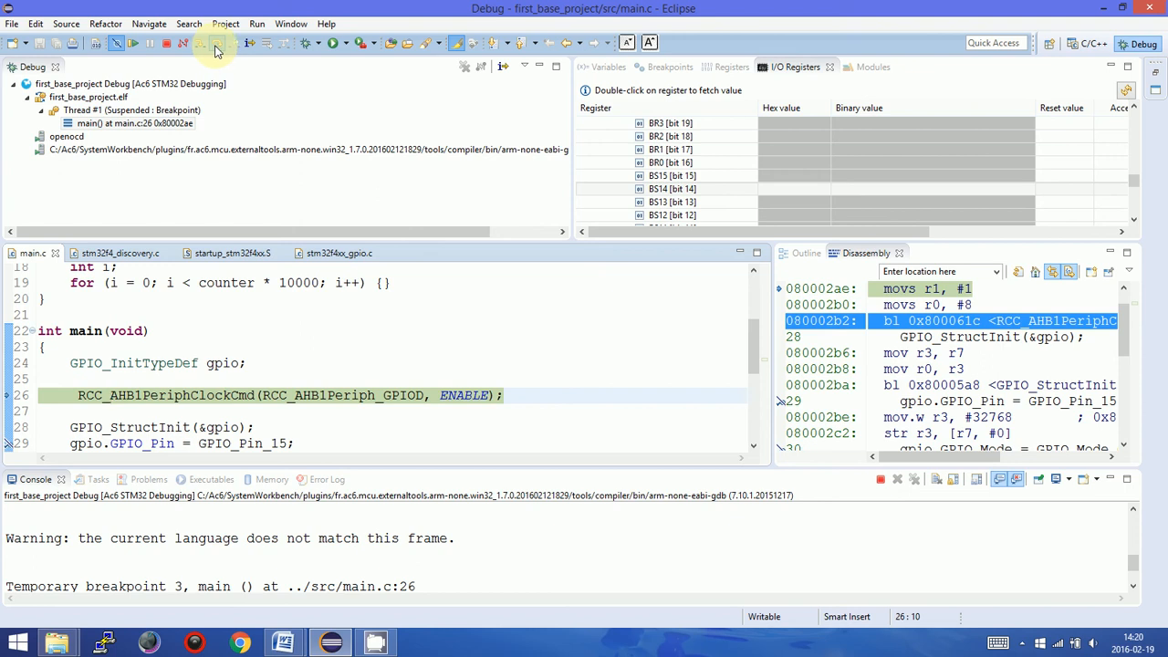
Step over the clock enable, GPIO_Pin, GPIO_Mode and GPIO_Init lines to line 33.
click(606, 66)
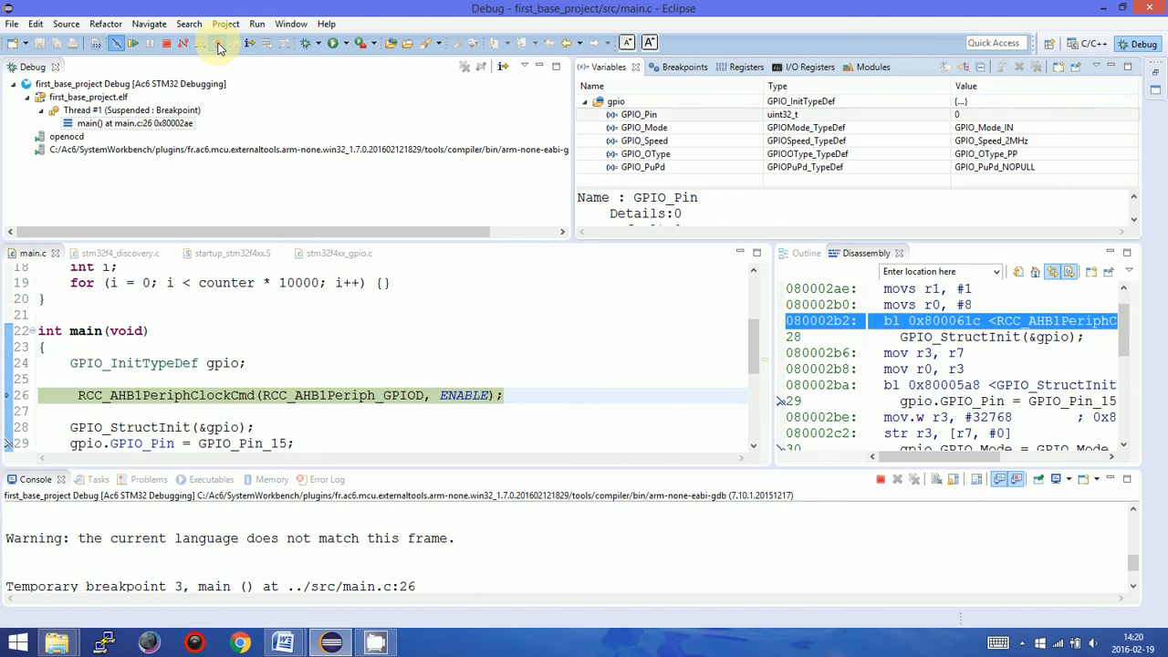
click(217, 43)
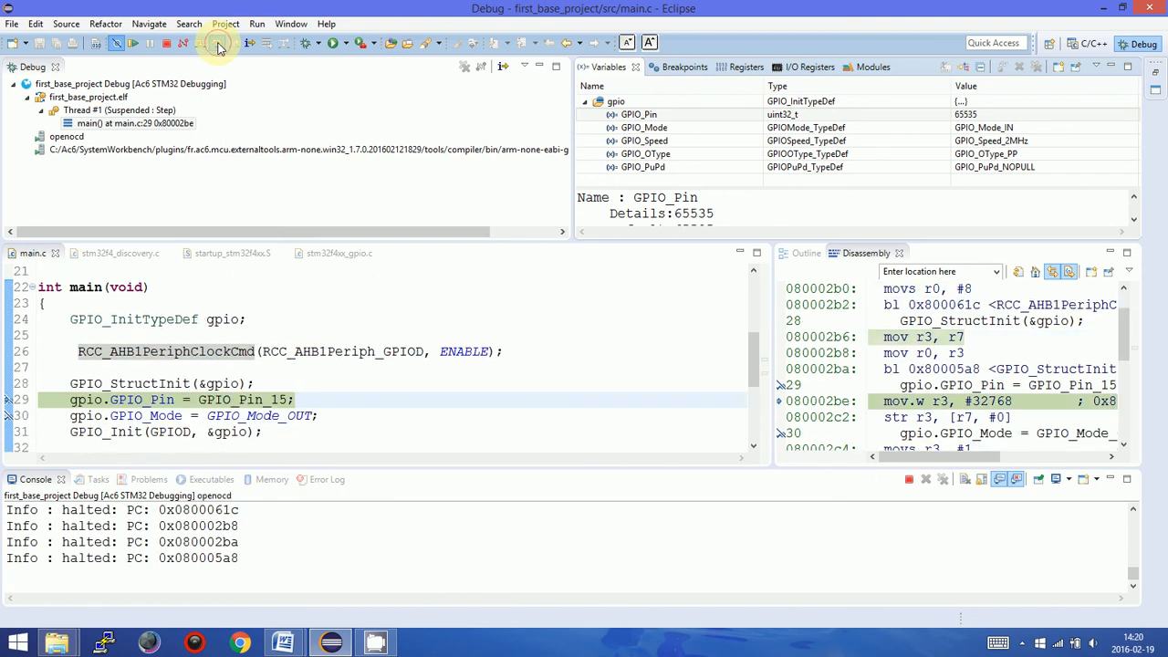
click(219, 42)
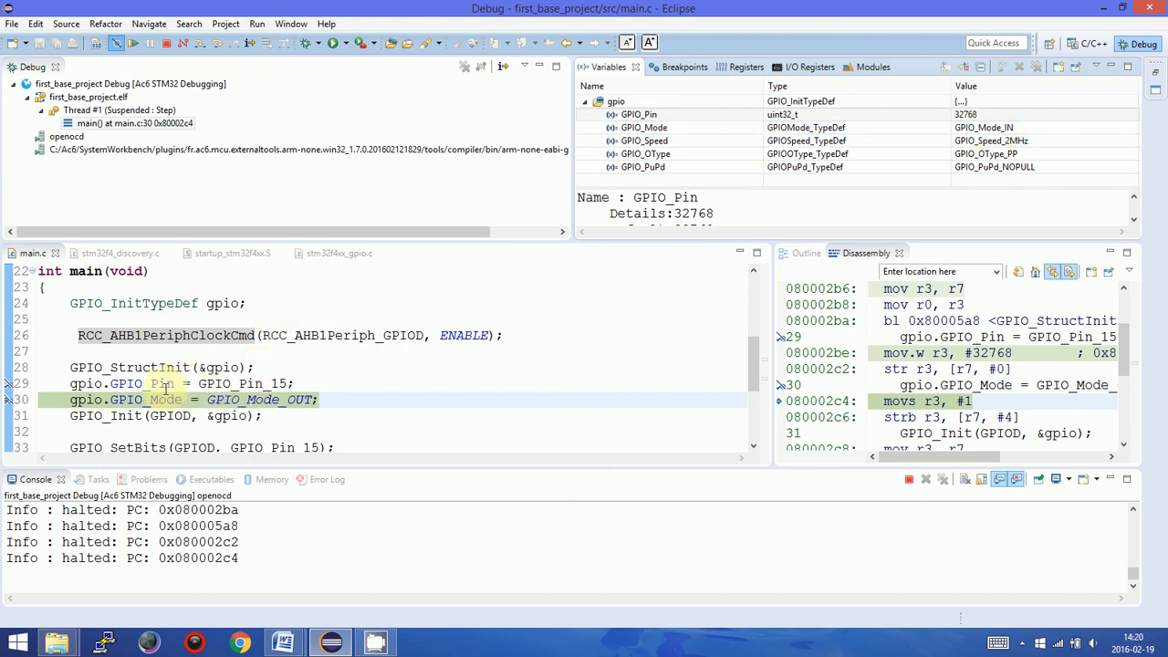
mouse_move(151, 399)
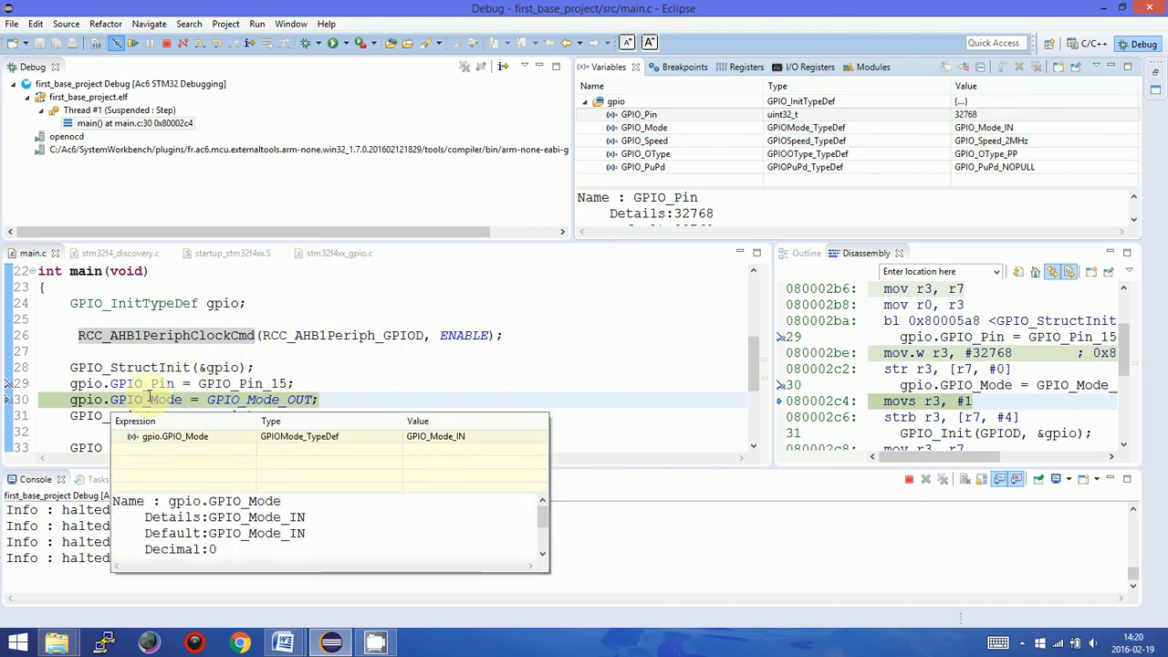
click(874, 101)
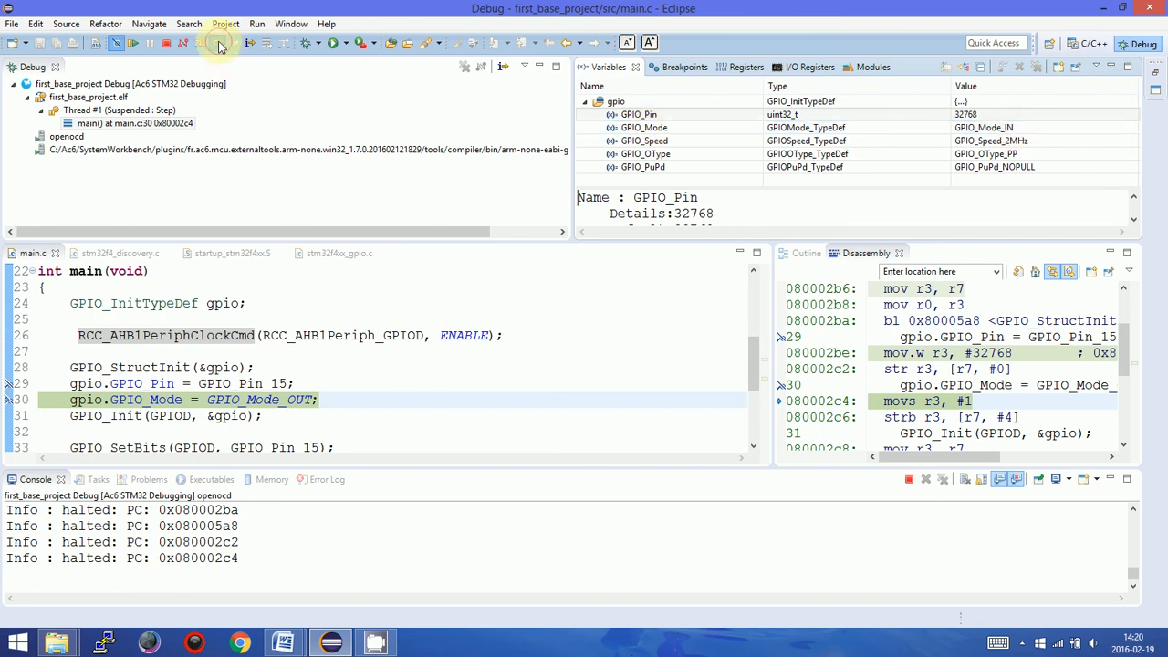
click(219, 43)
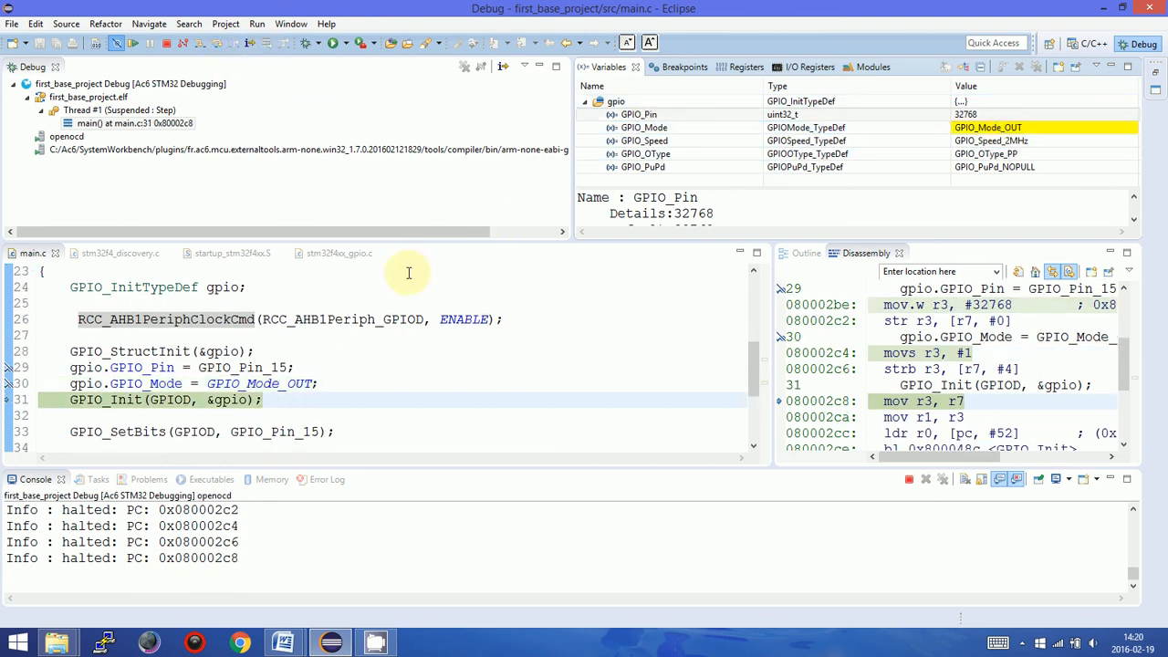
mouse_move(217, 43)
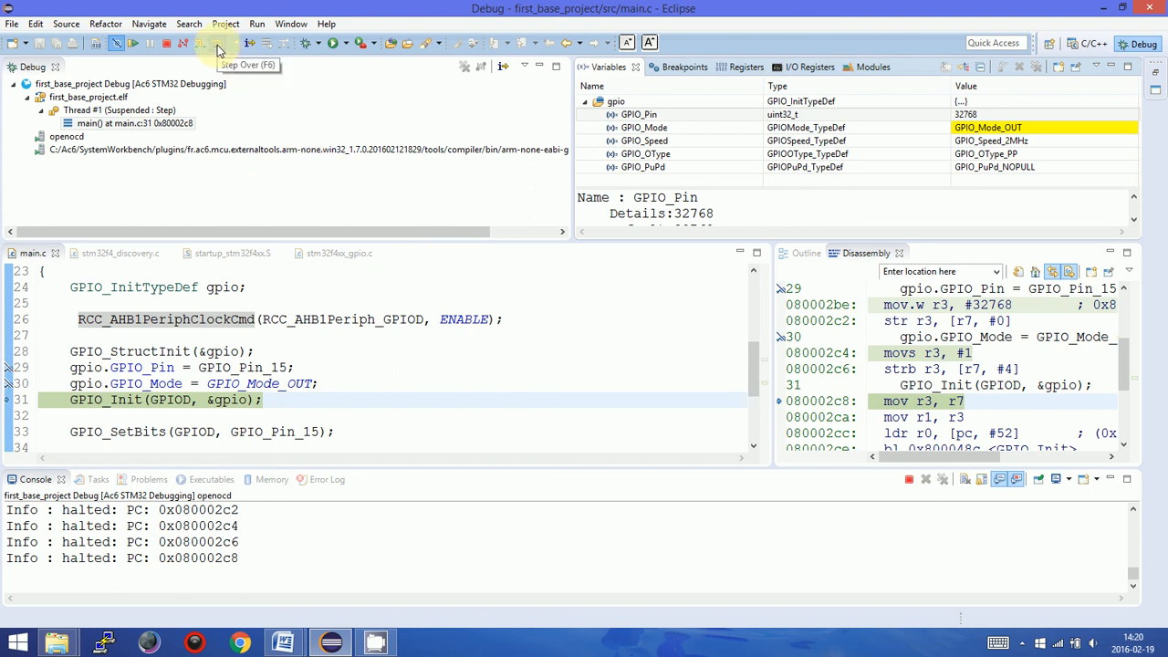
click(218, 42)
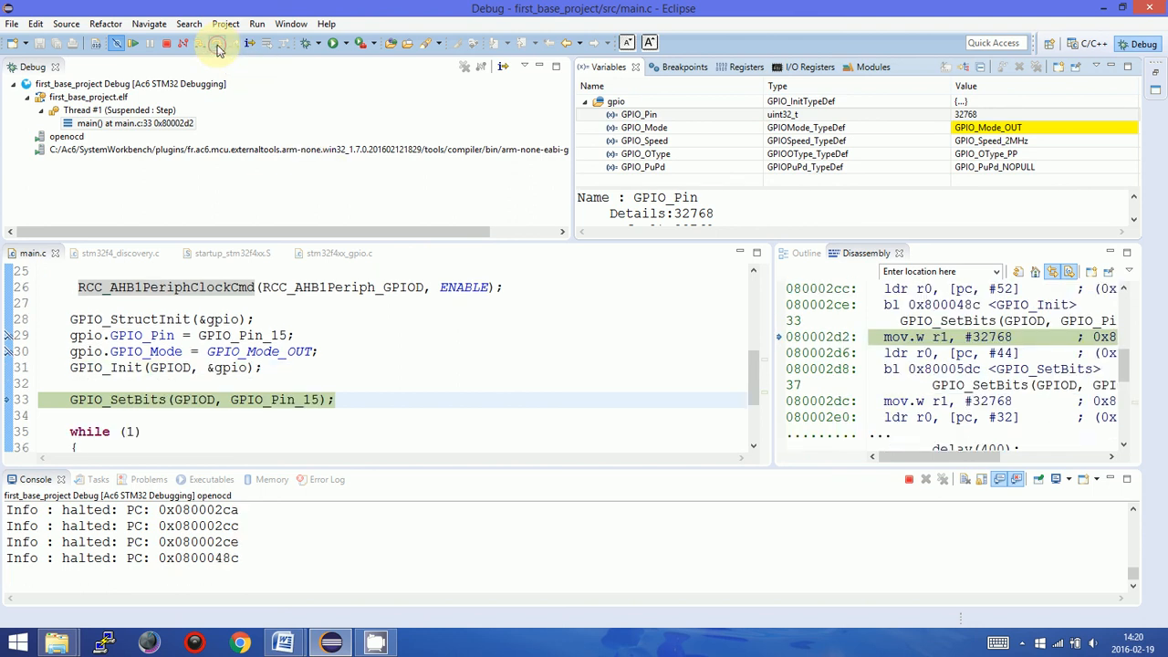
click(133, 42)
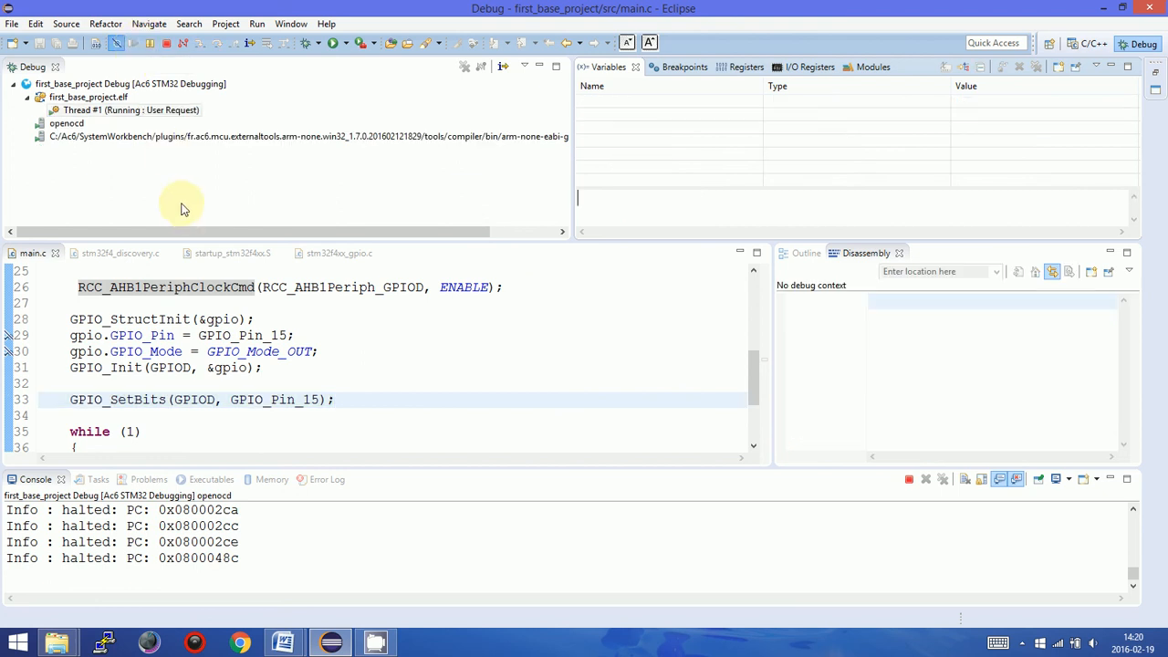
mouse_move(599, 384)
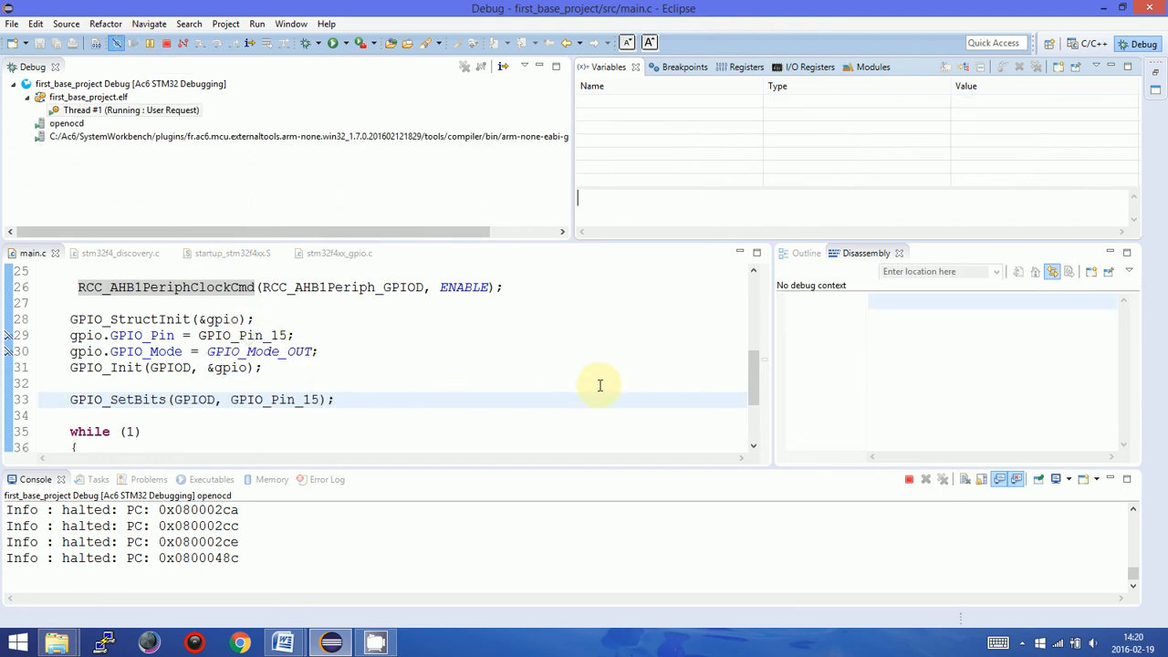
Scroll main.c down to show the while(1) LED blink loop.
scroll(down, 3)
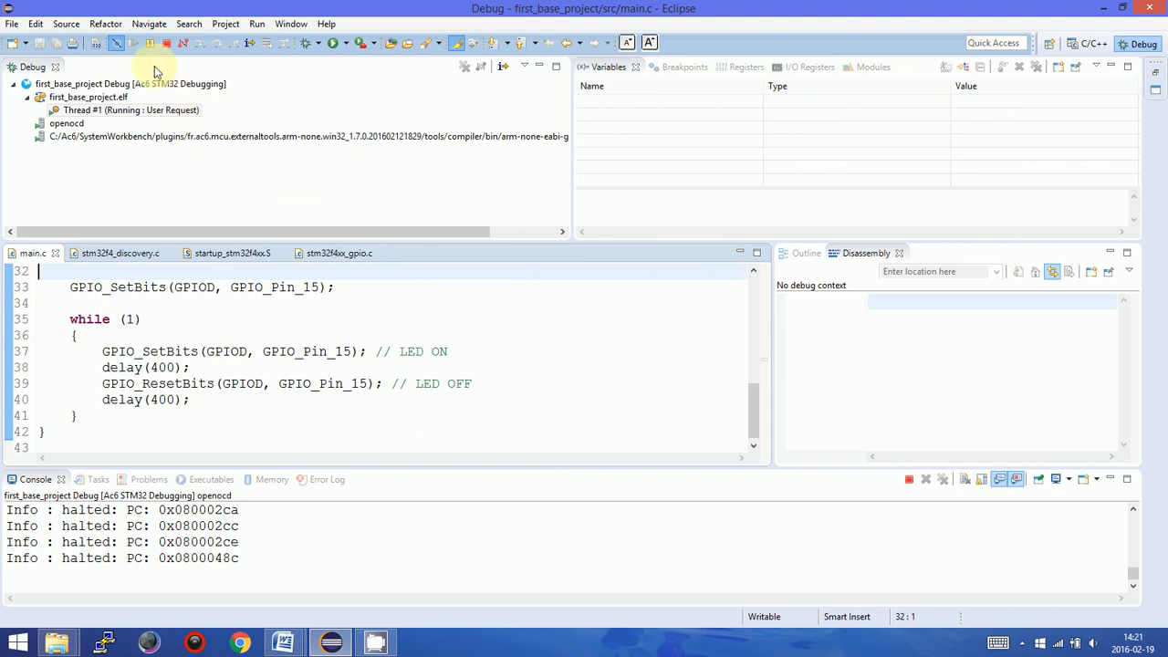
mouse_move(153, 42)
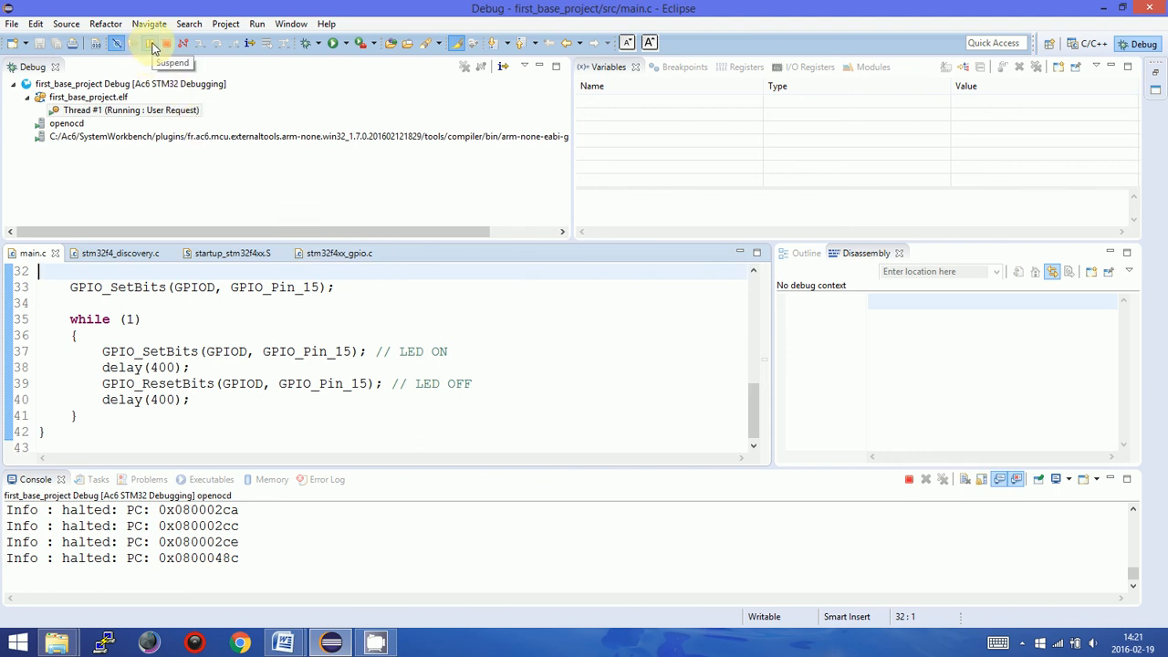